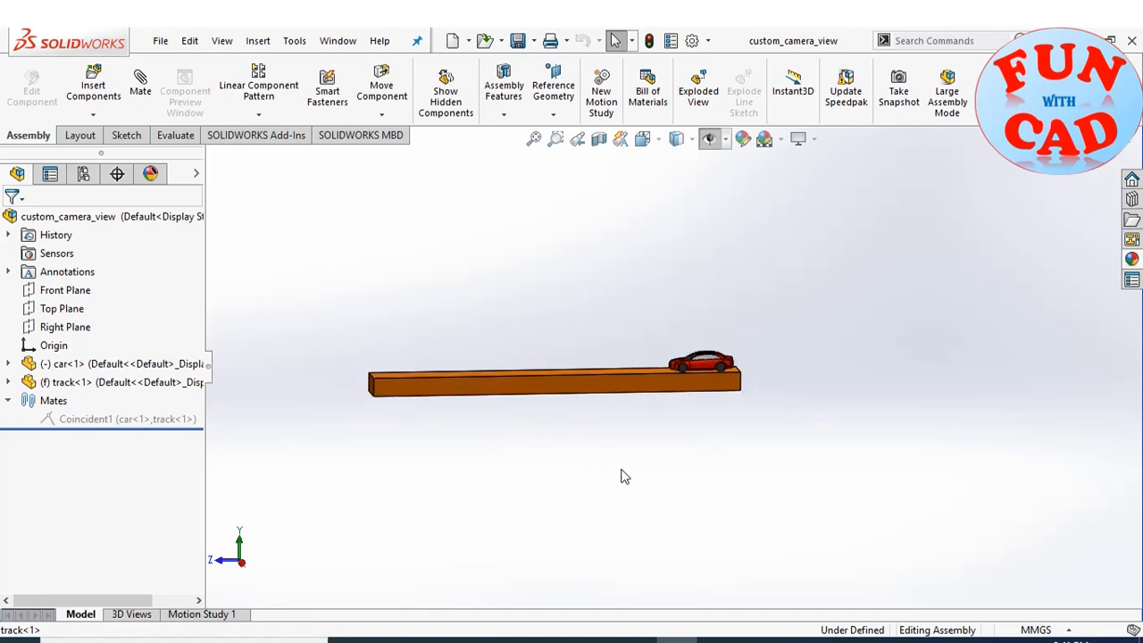
mouse_move(681, 458)
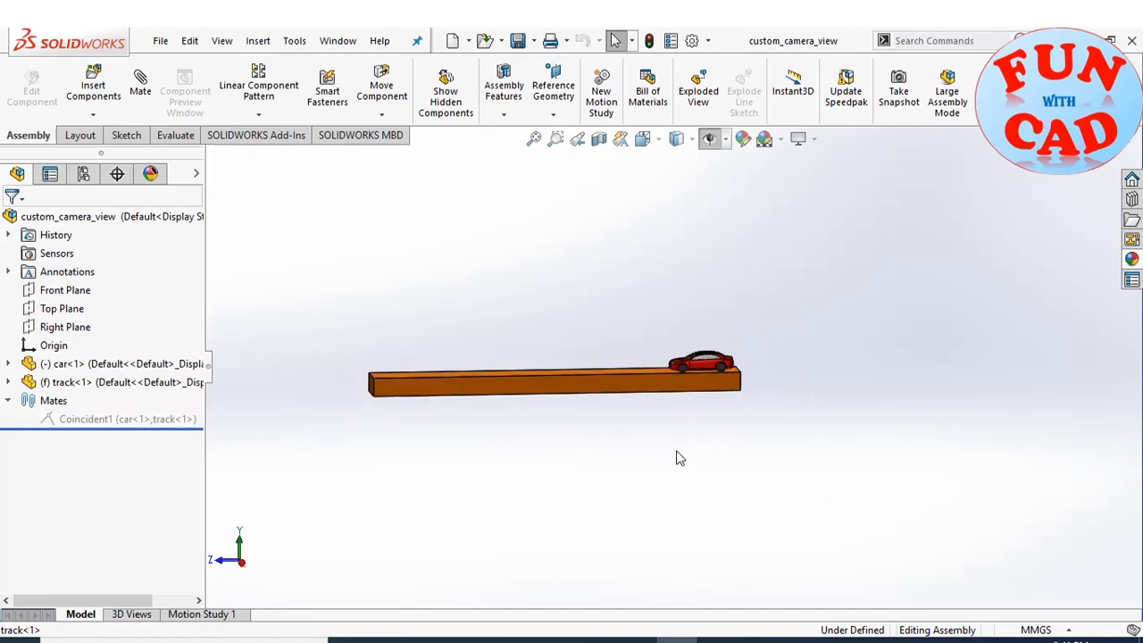
Step: Bring up the Motion Study 1 timeline for the car-on-track assembly
left_click(200, 614)
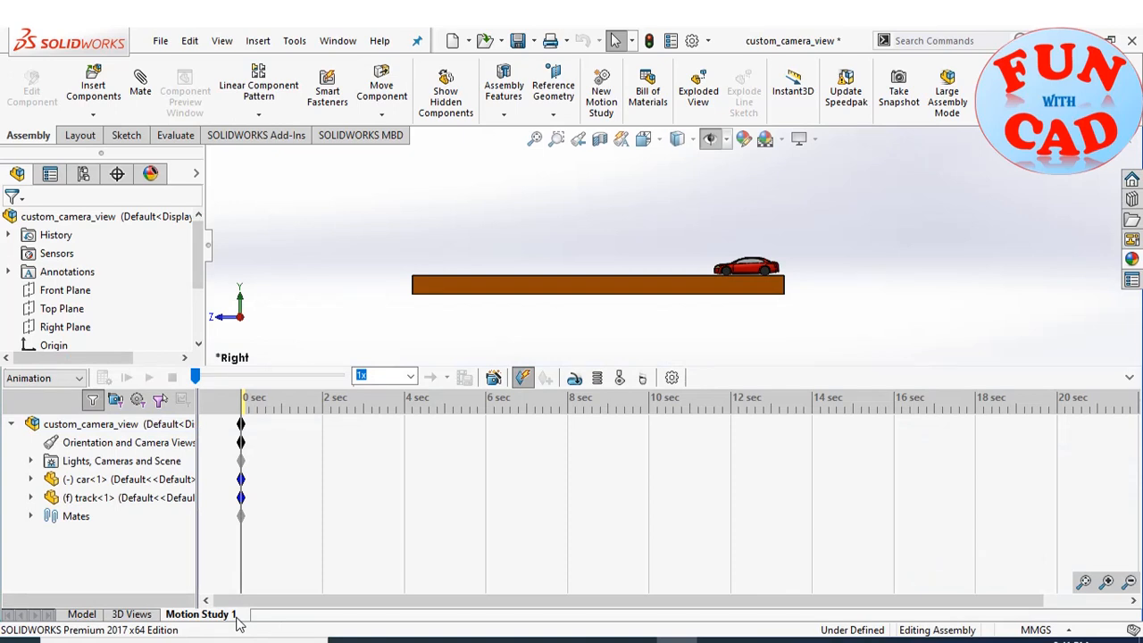
Step: Switch the study to Basic Motion and start a gravity definition along Z at 980.65 mm/s²
left_click(596, 286)
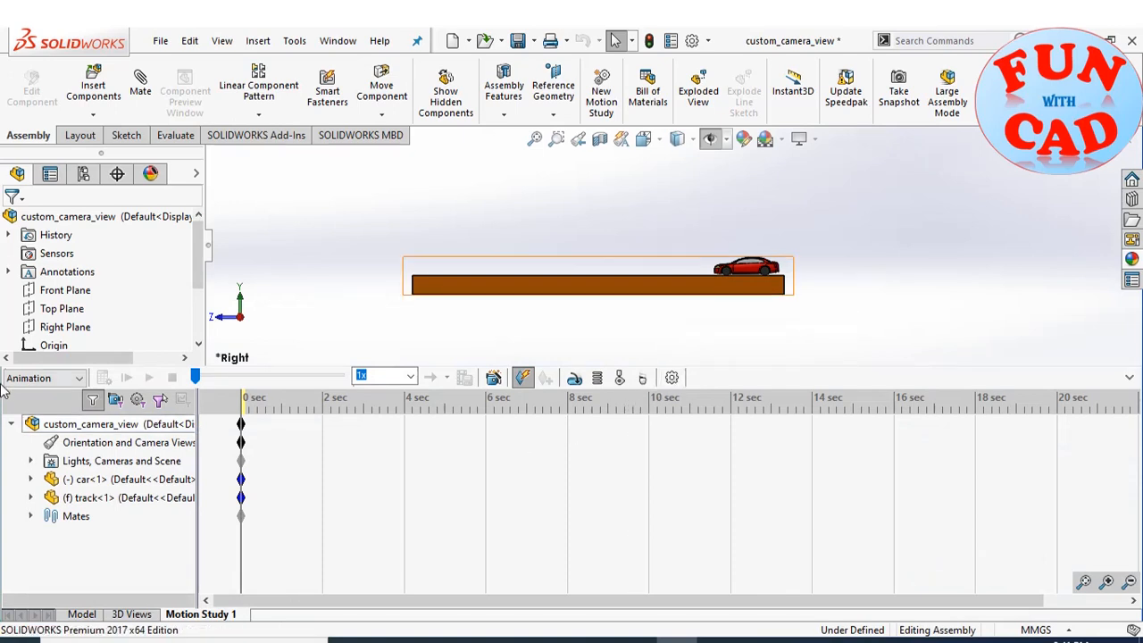
left_click(79, 377)
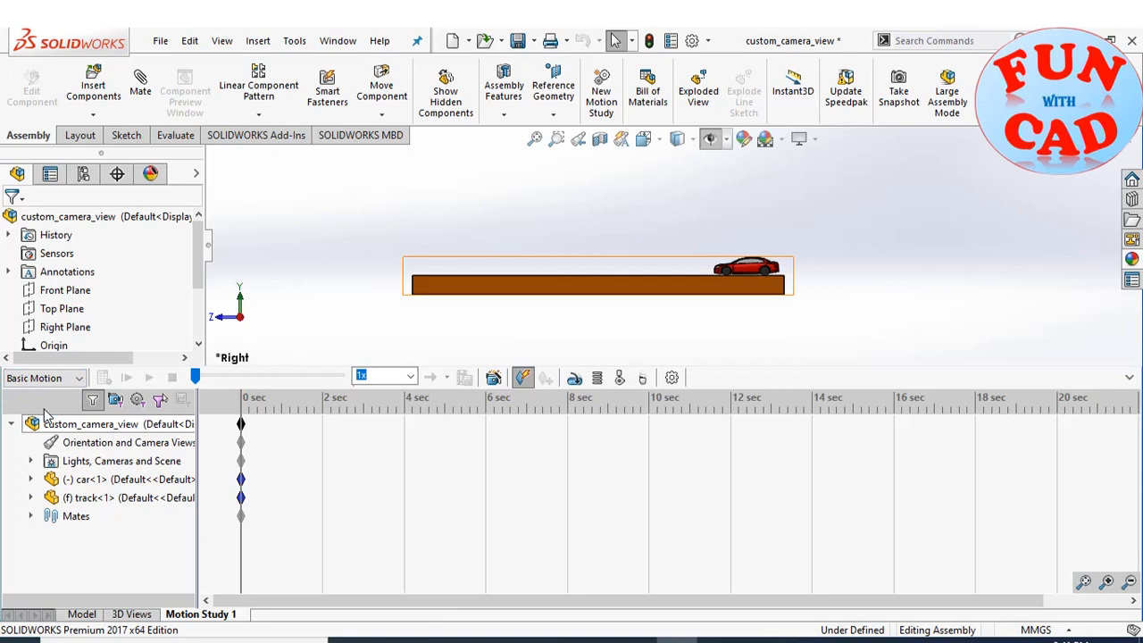
mouse_move(643, 377)
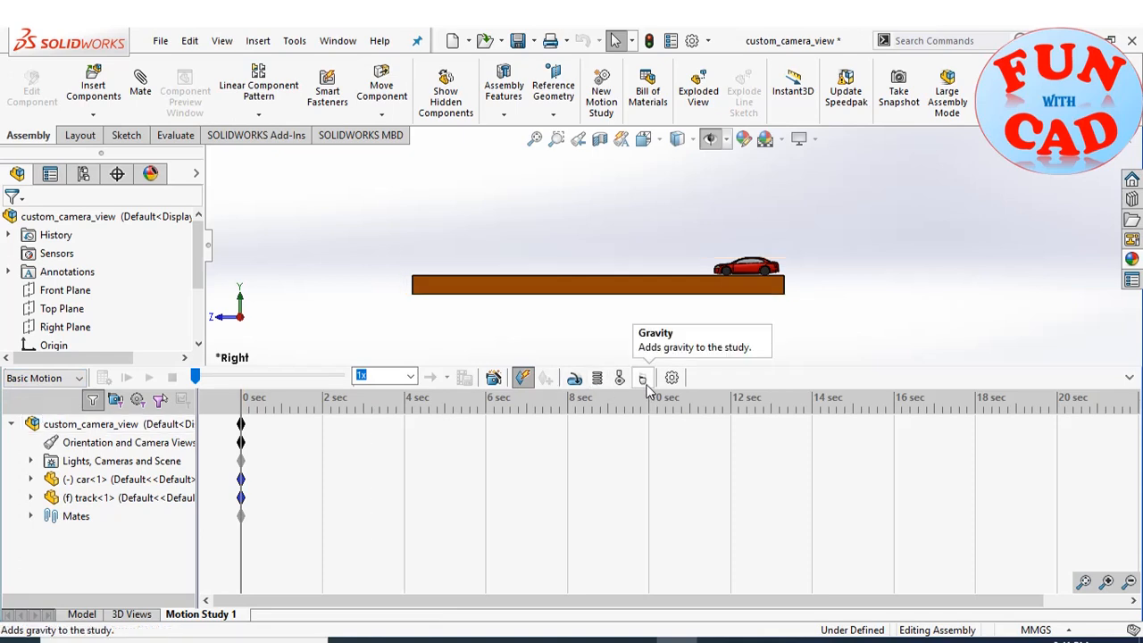
left_click(643, 377)
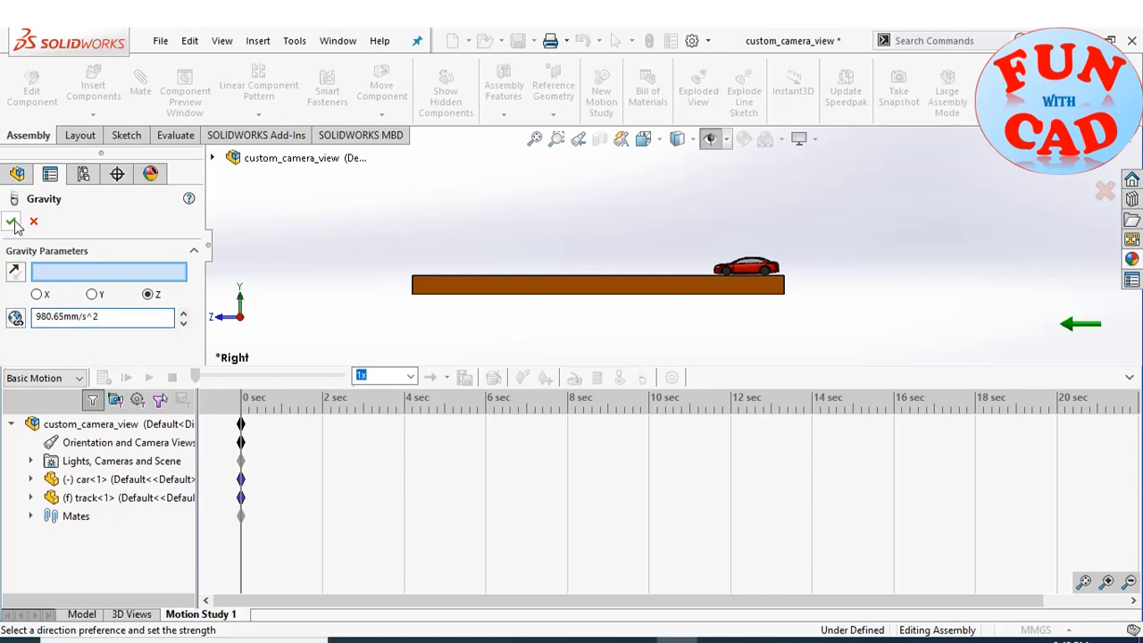
Step: Confirm gravity, shorten the study to about 3 seconds, calculate and play the car's motion
left_click(14, 221)
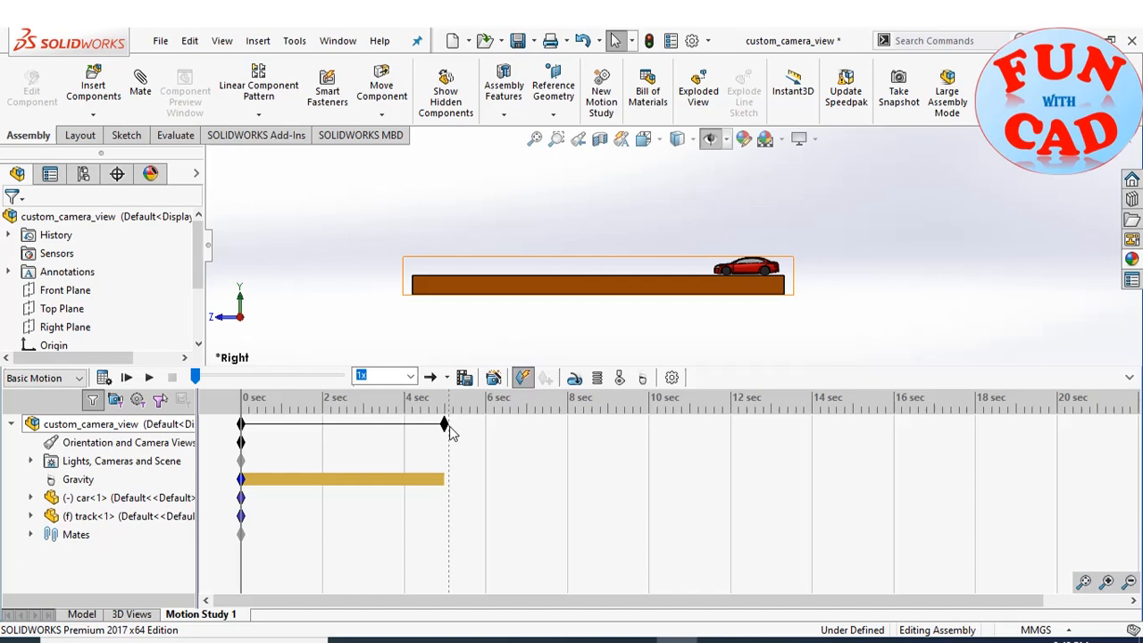
left_click_drag(443, 426, 375, 425)
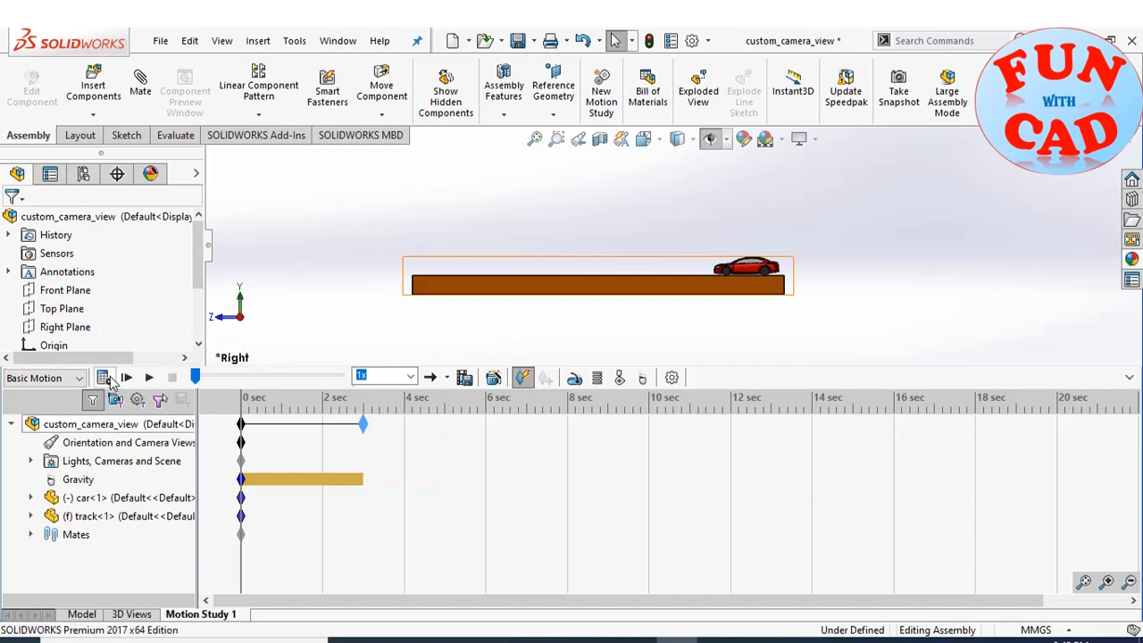
left_click(150, 377)
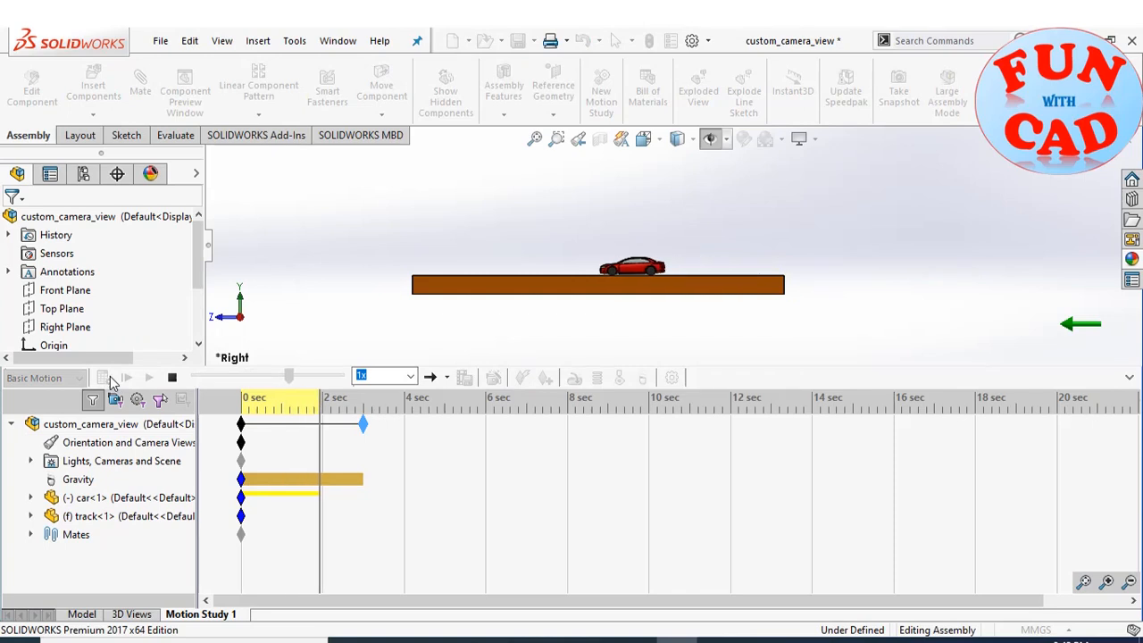
left_click(127, 377)
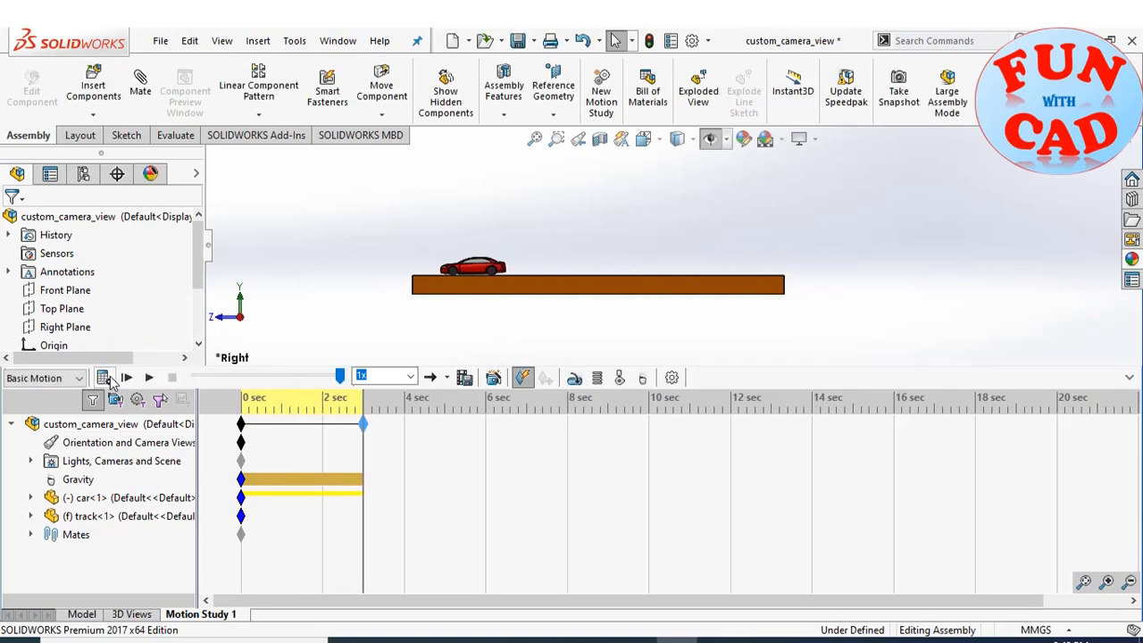
Step: Extend the study to 4 seconds and recalculate the car rolling along the track
left_click_drag(363, 425, 386, 437)
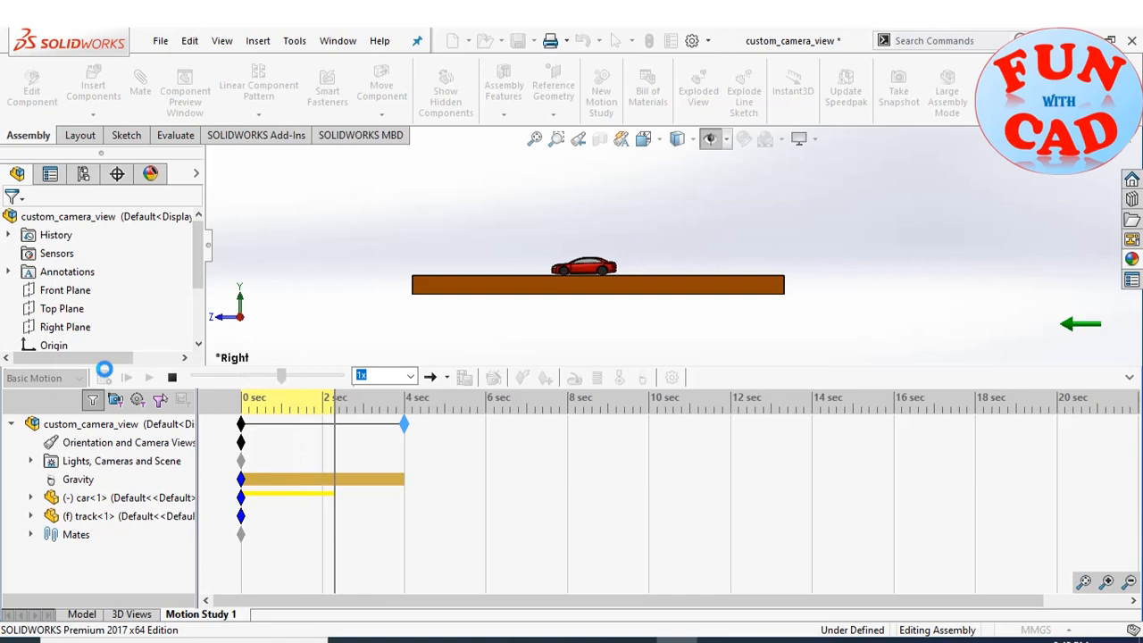
left_click(150, 376)
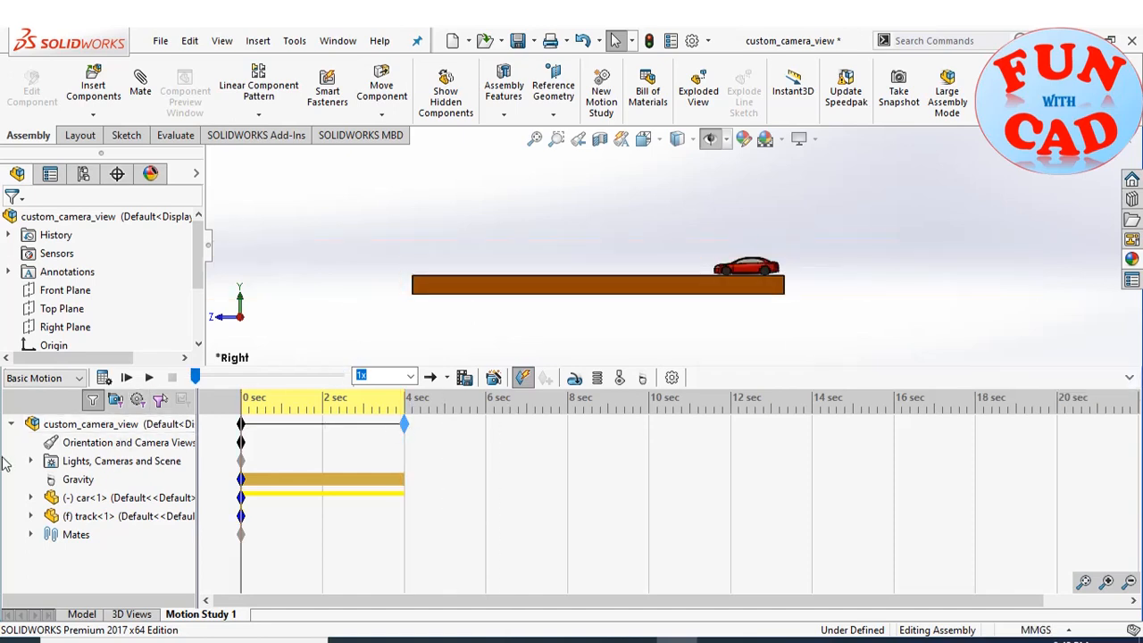
left_click(29, 461)
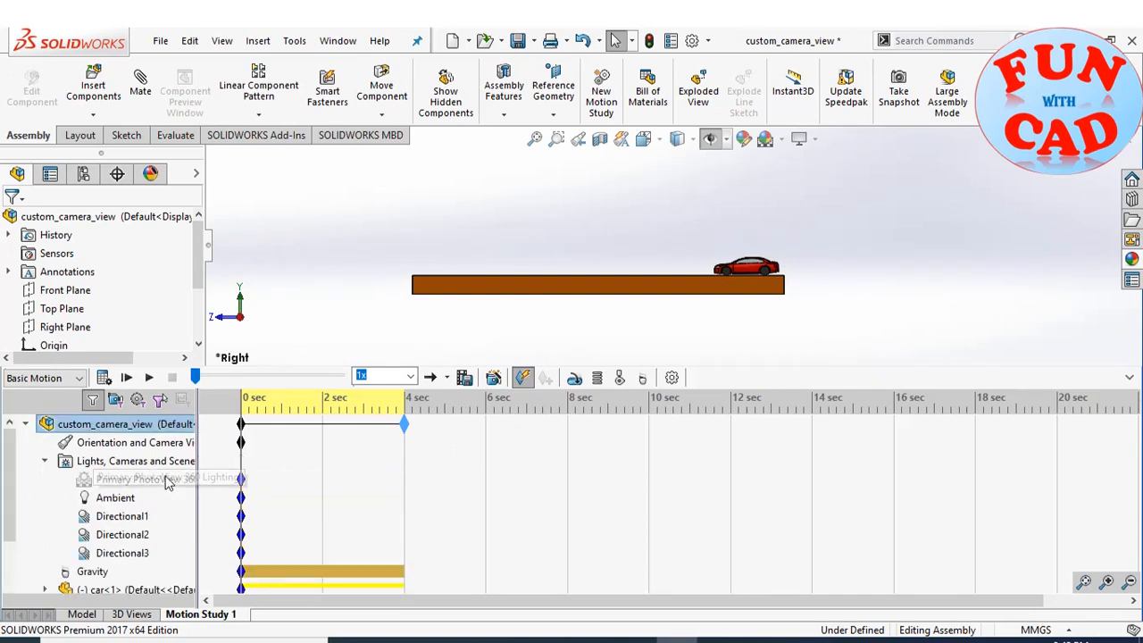
Step: Add a new camera to the scene from the Lights, Cameras and Scene list
right_click(136, 461)
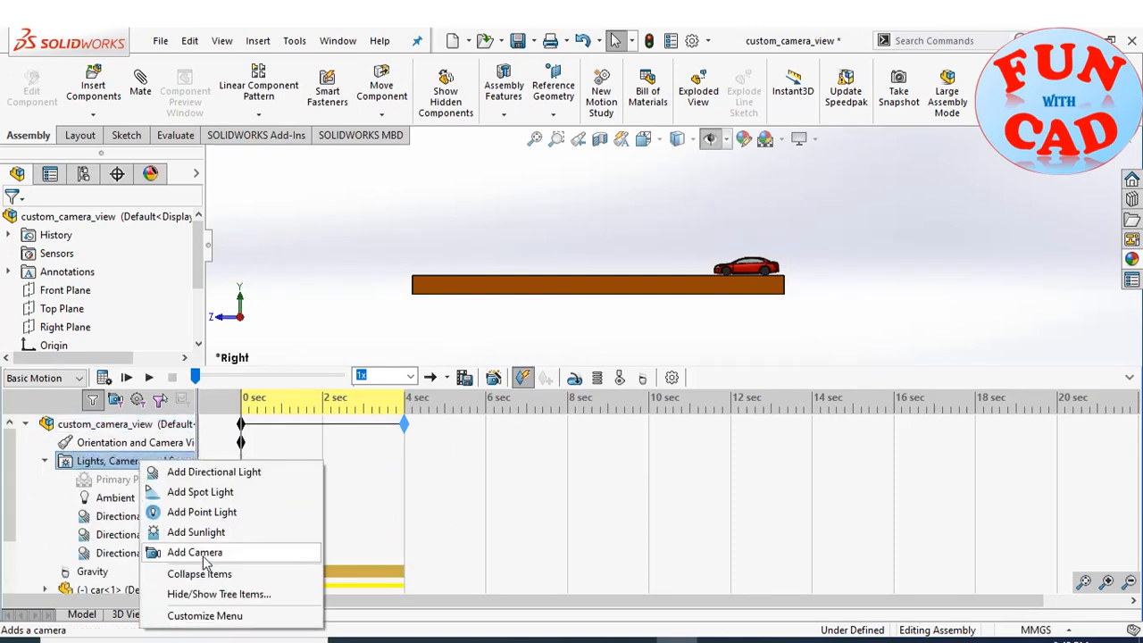
left_click(194, 552)
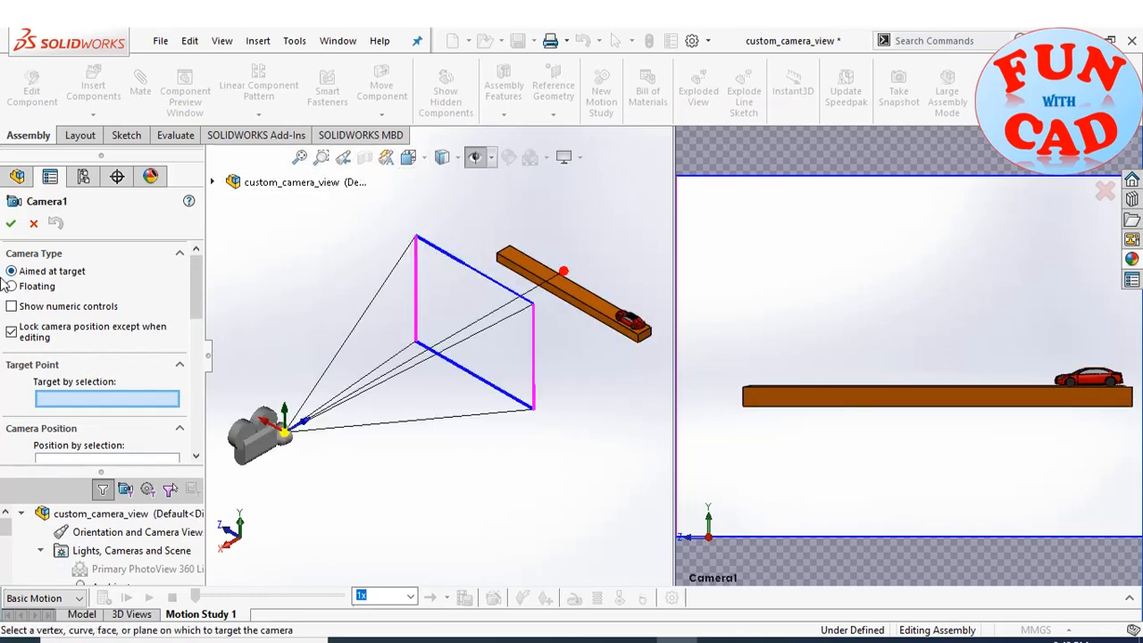
Step: Make the camera Floating, show numeric controls and position it by a selected track face
left_click(11, 285)
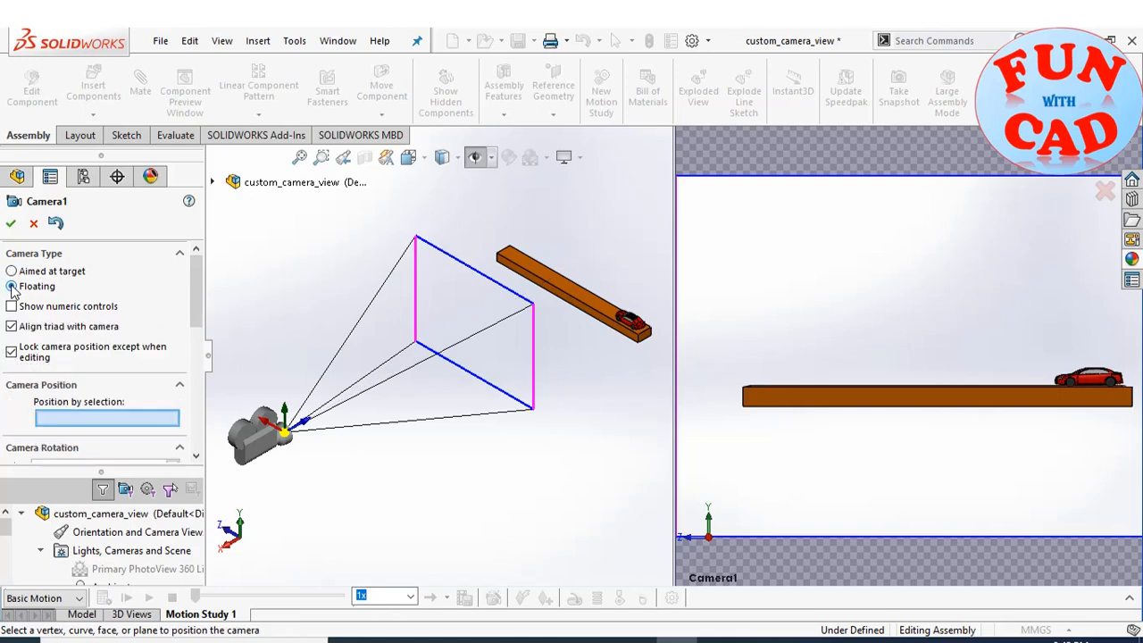
scroll("down", 3)
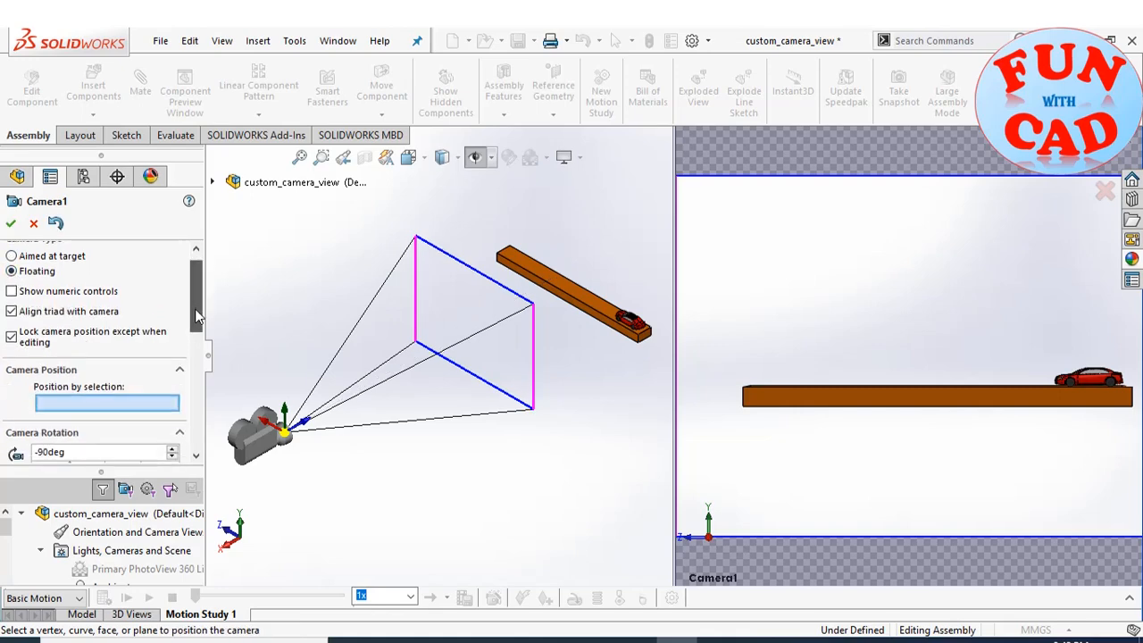
scroll("down", 3)
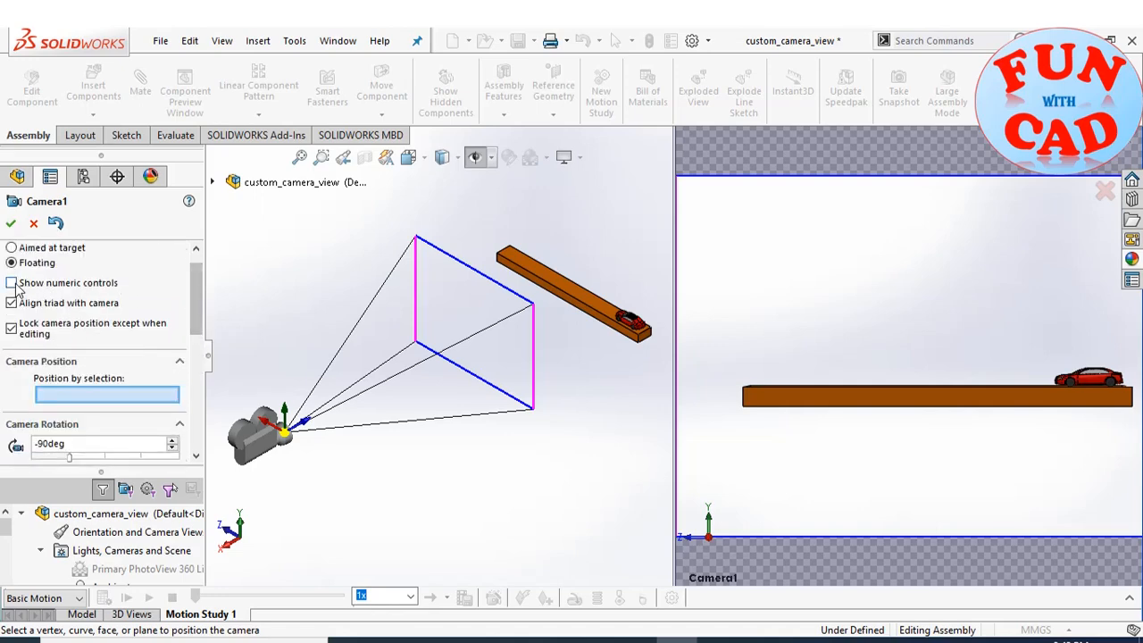
left_click(10, 283)
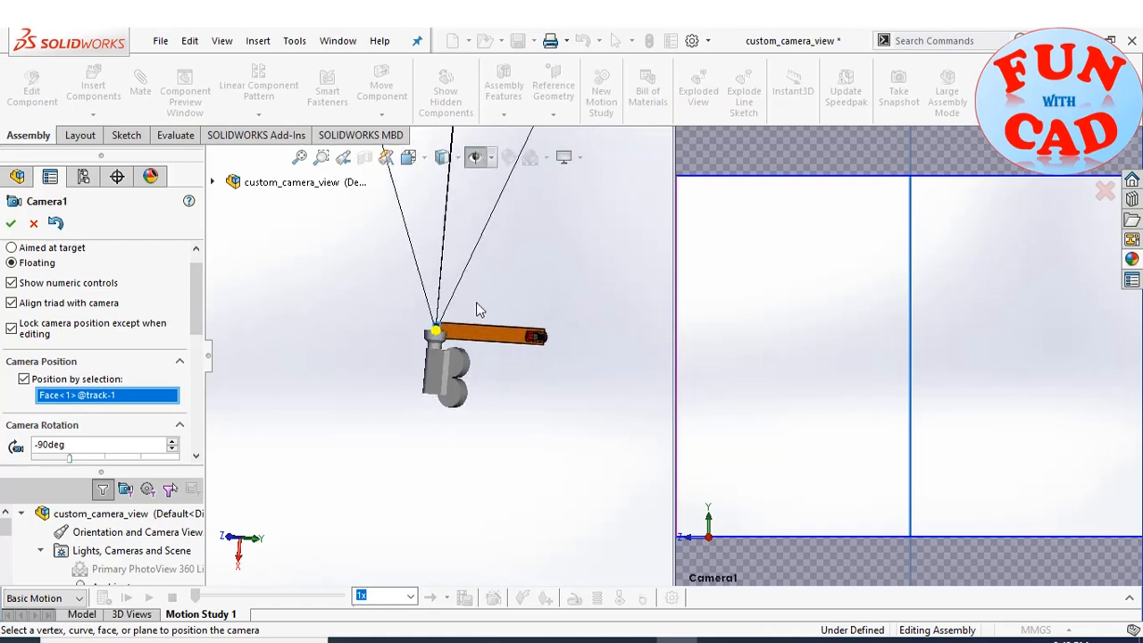
Step: Scroll through the camera position settings placing it beyond the track's front end
scroll("down", 3)
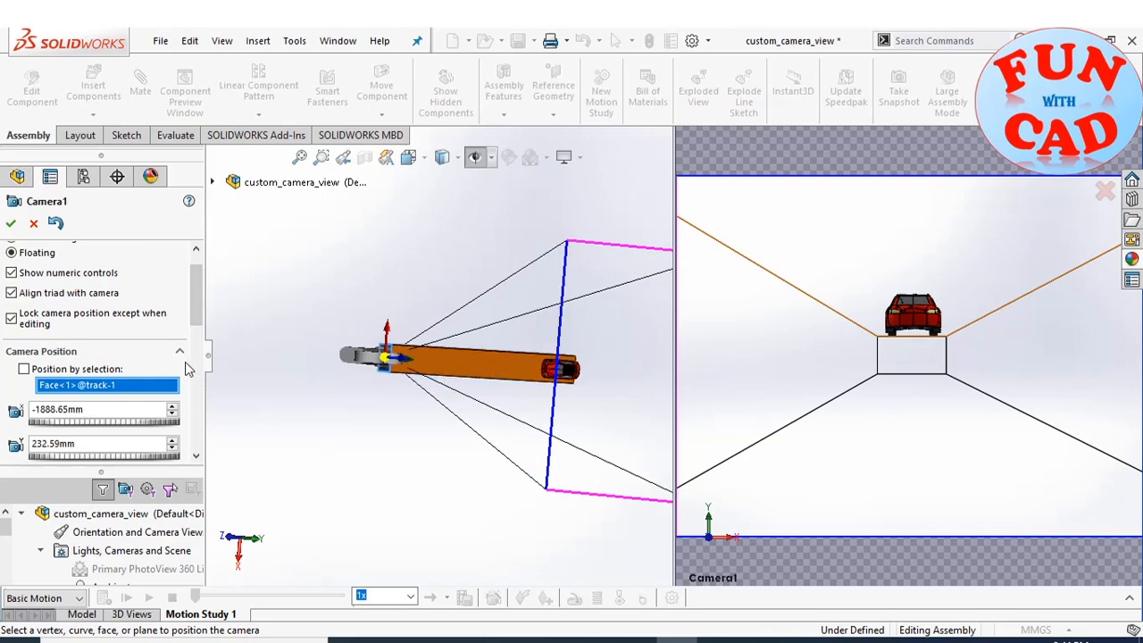
scroll("down", 3)
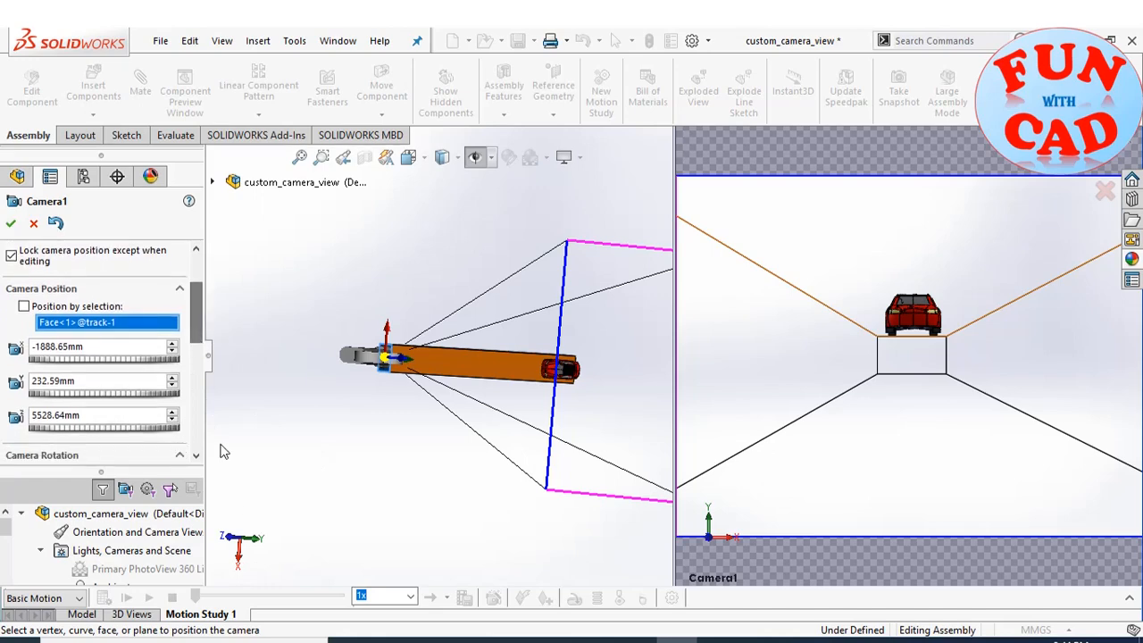
Step: Move Camera1 farther back along the track and raise it higher above it
left_click(103, 414)
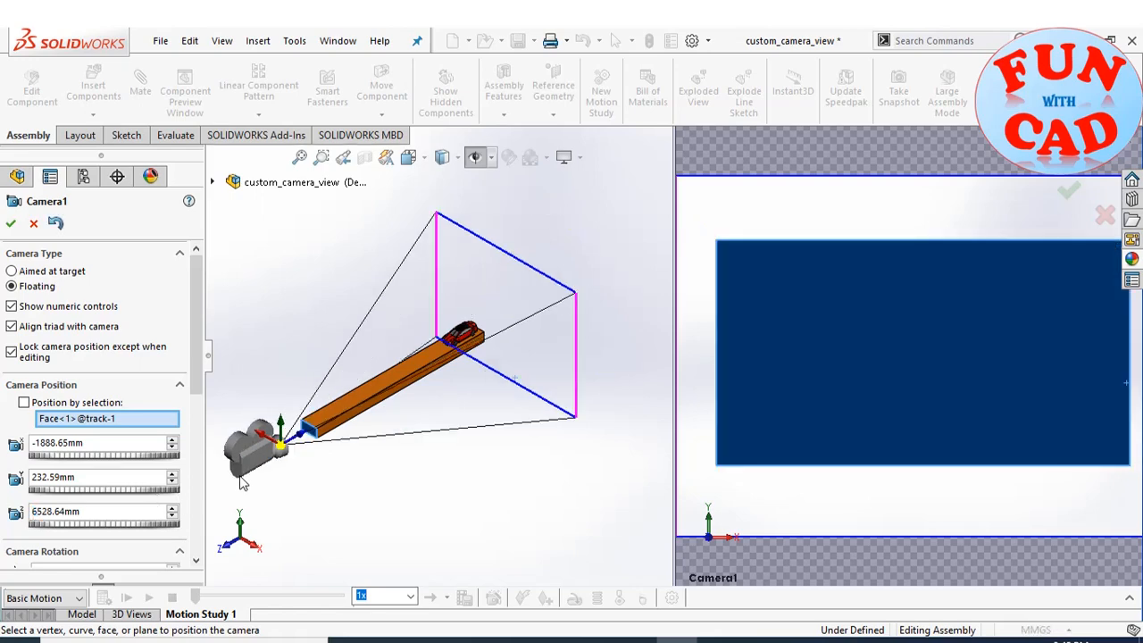
mouse_move(356, 461)
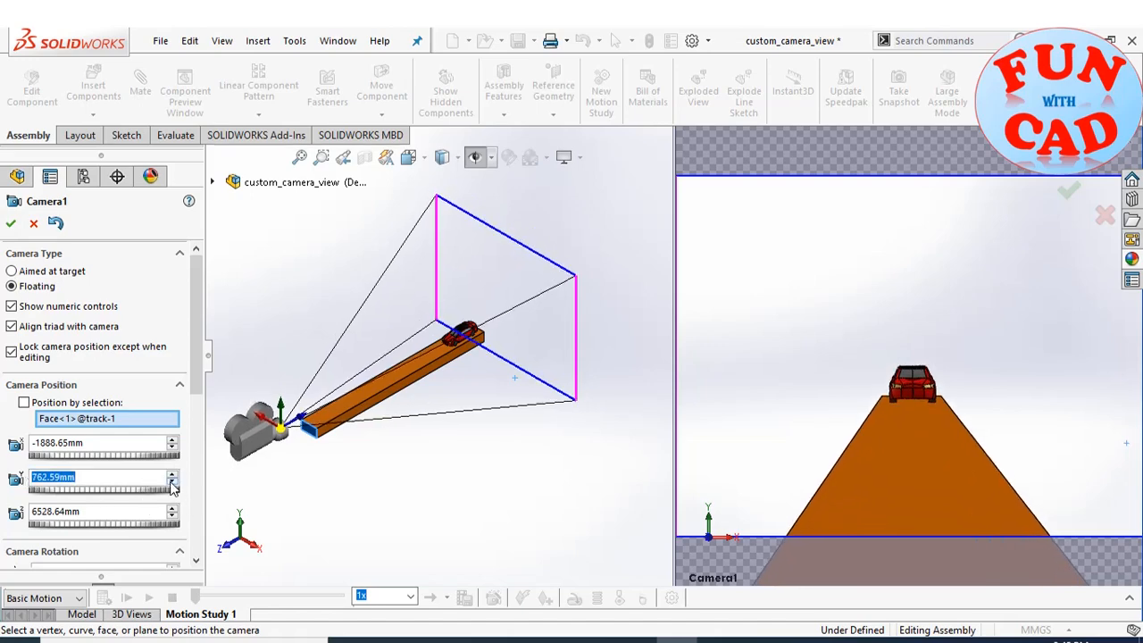
left_click(171, 481)
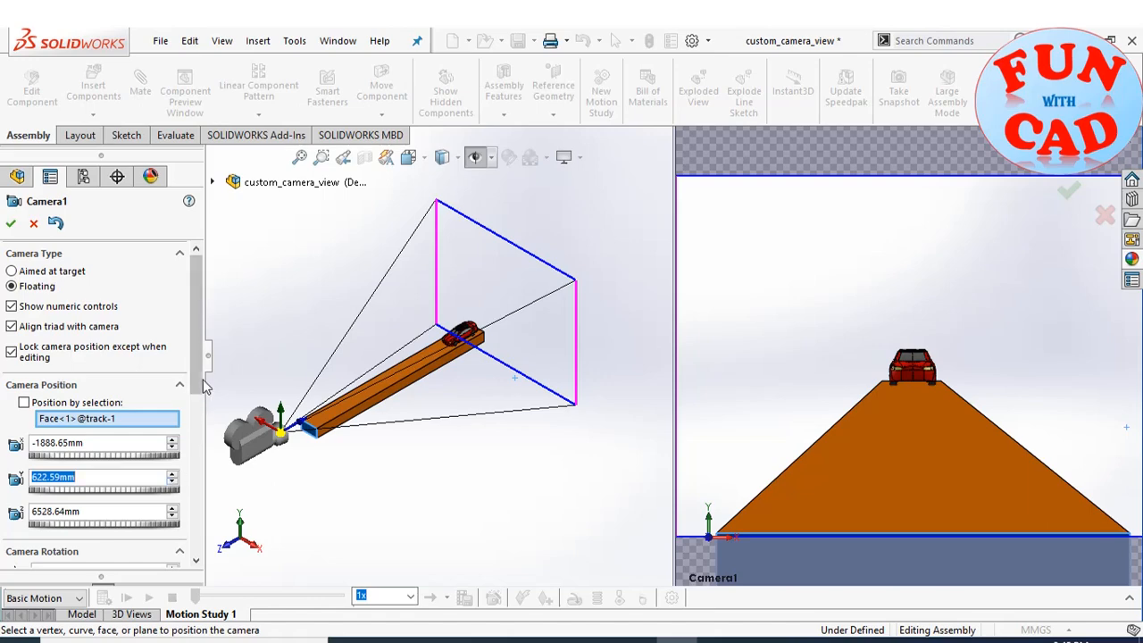
scroll("down", 3)
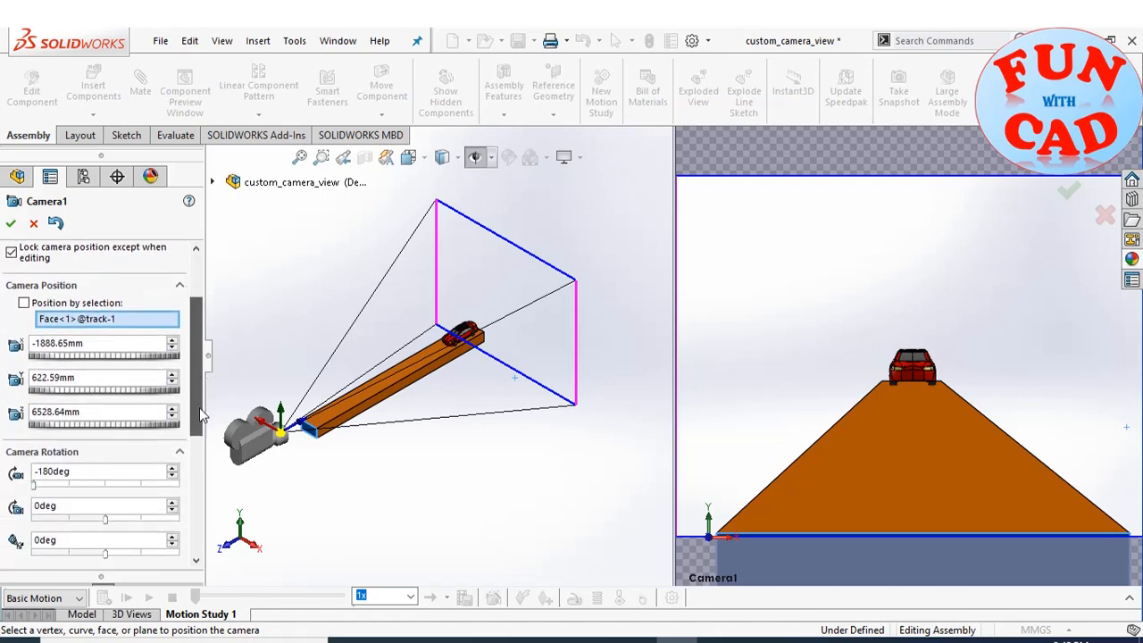
scroll("down", 3)
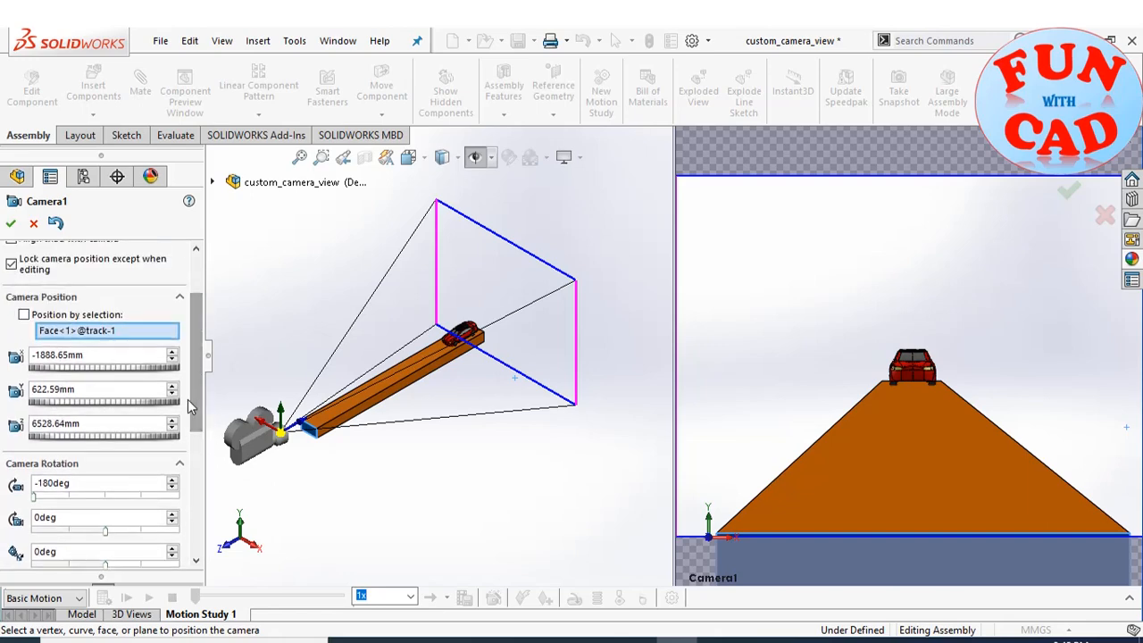
left_click(173, 395)
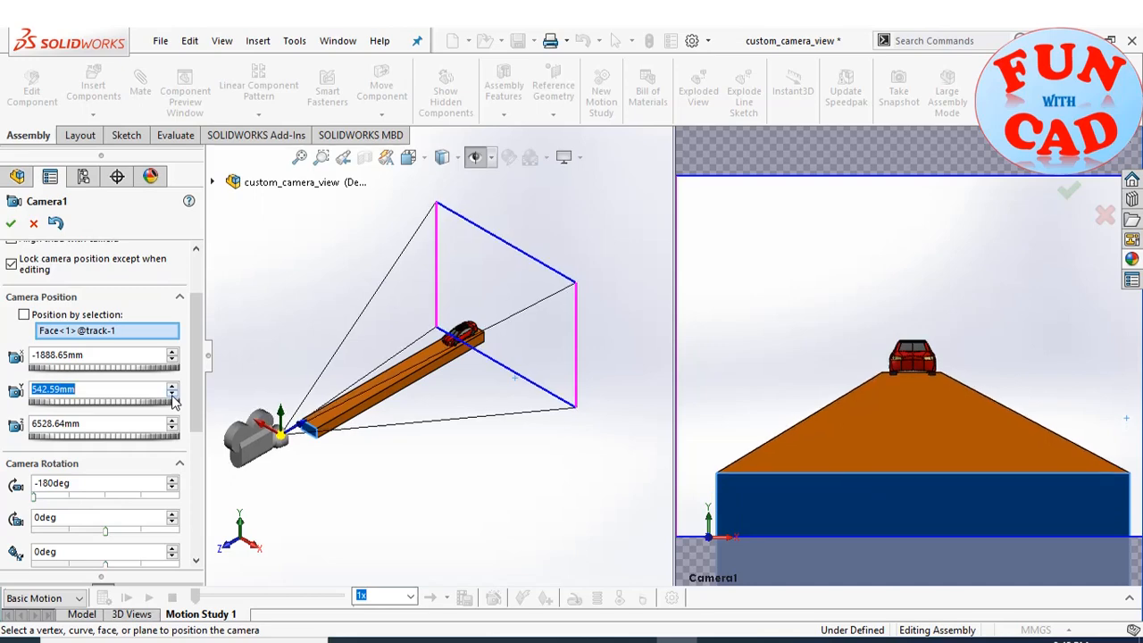
Step: Nudge Camera1's position slightly along one axis, keeping the 50 mm perspective field of view
scroll("down", 3)
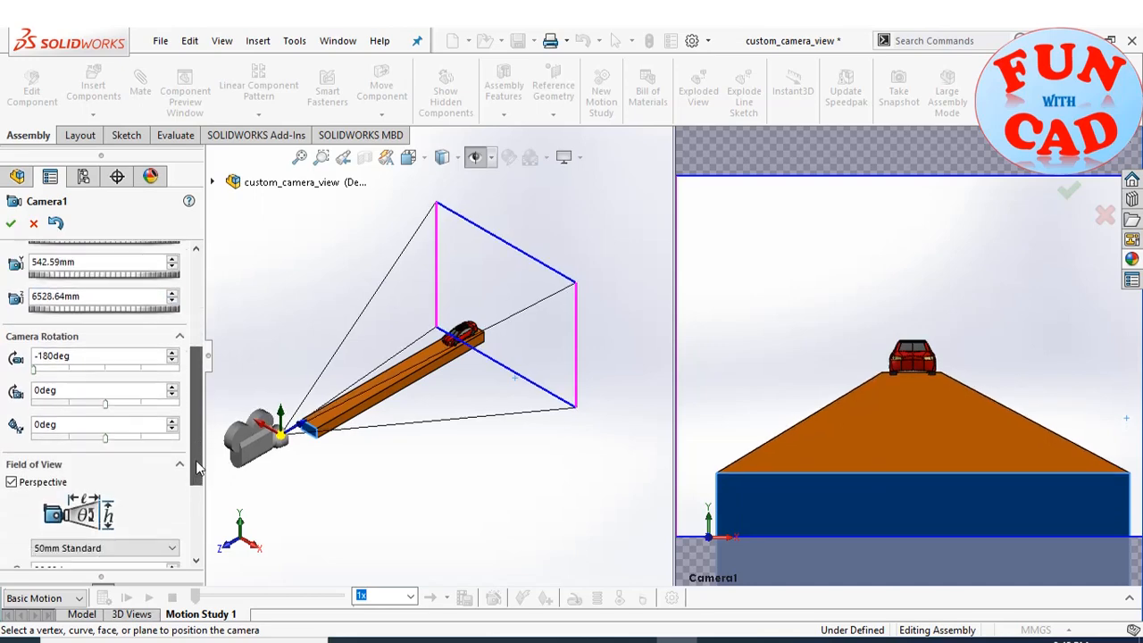
scroll("down", 3)
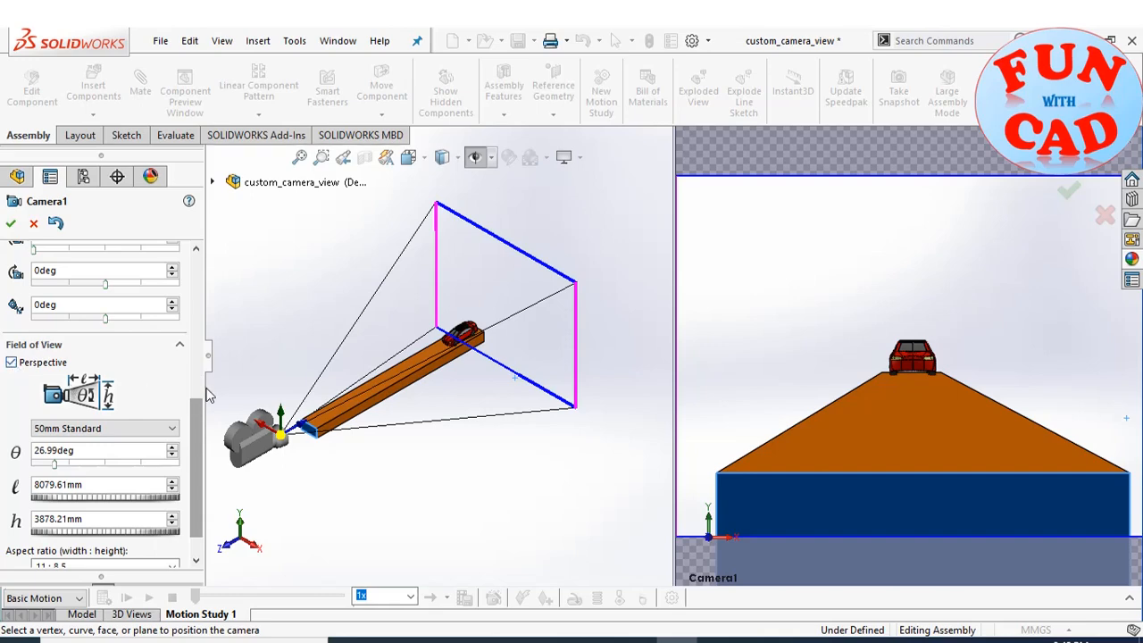
scroll("down", 3)
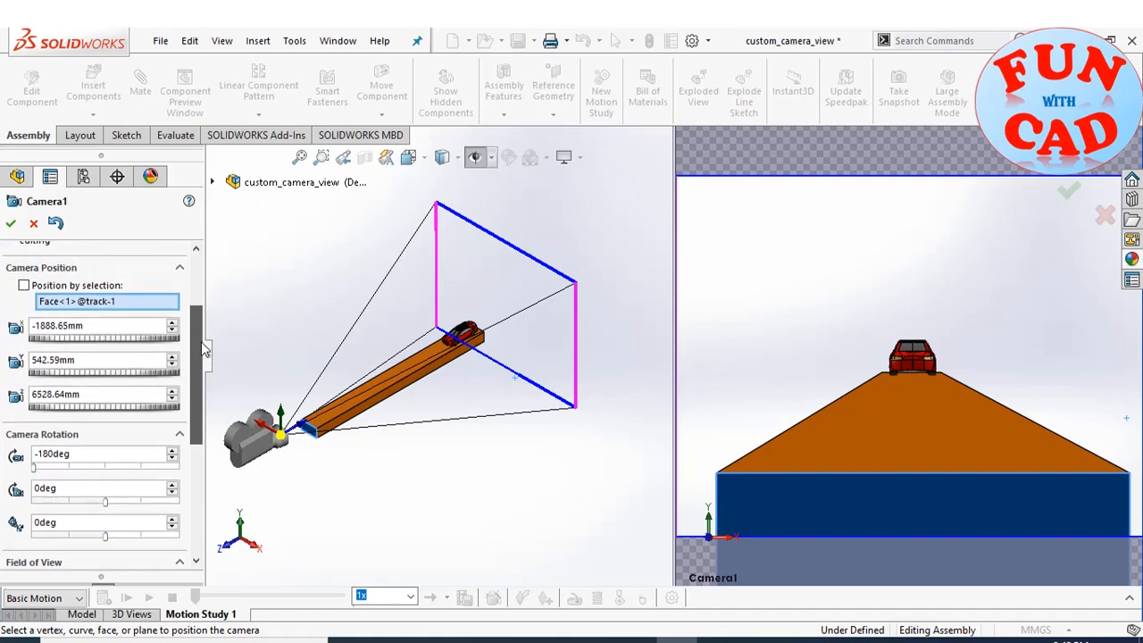
left_click(172, 321)
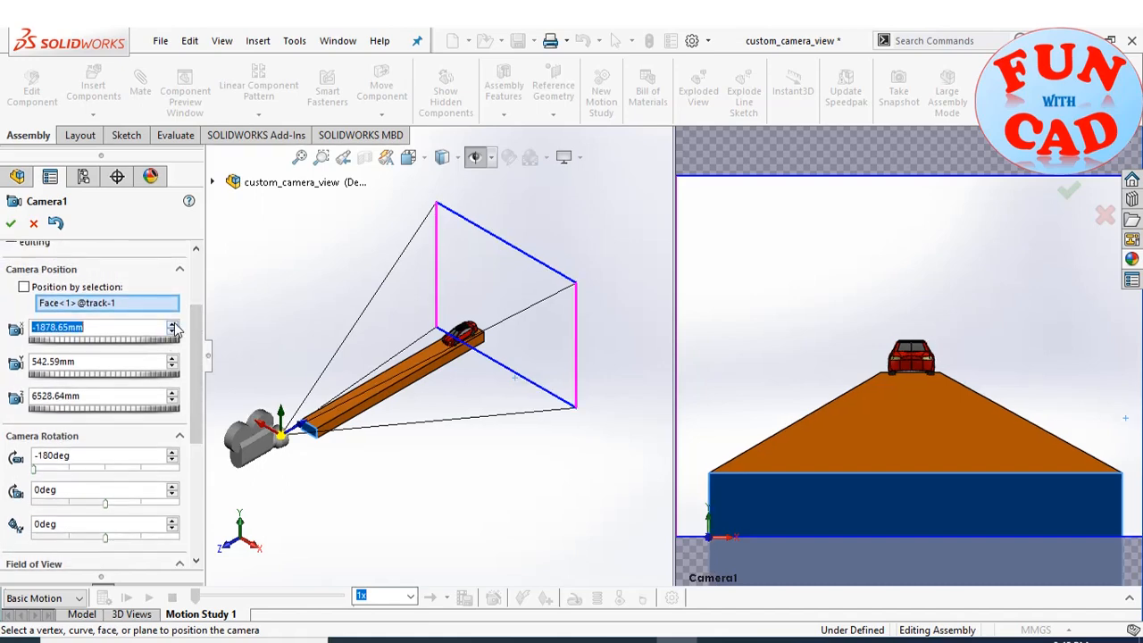
left_click(172, 325)
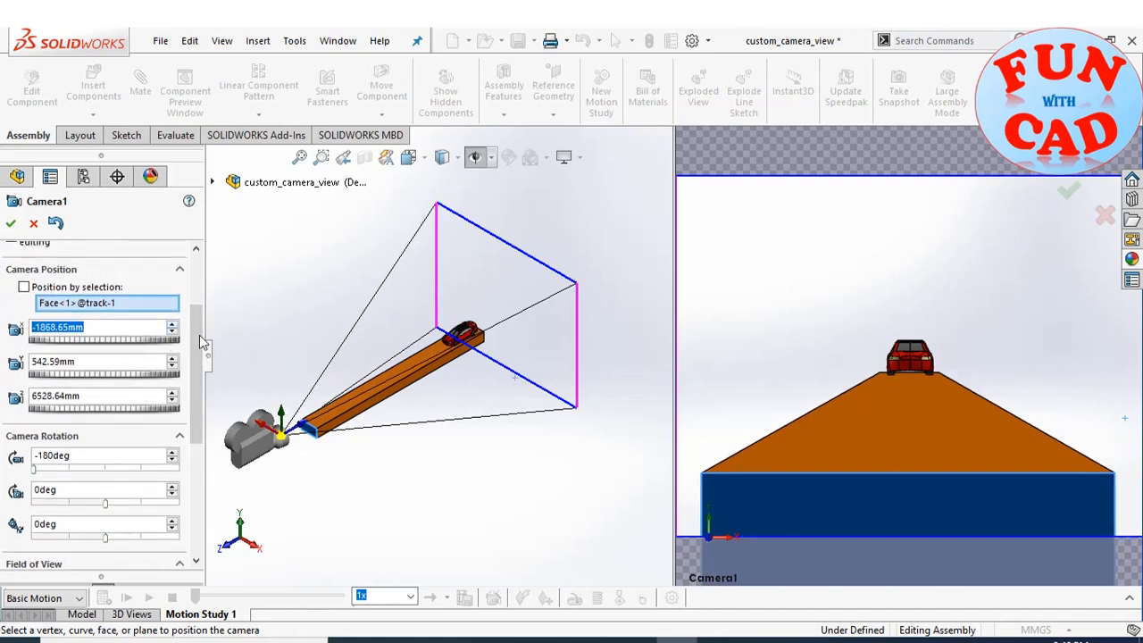
scroll("down", 3)
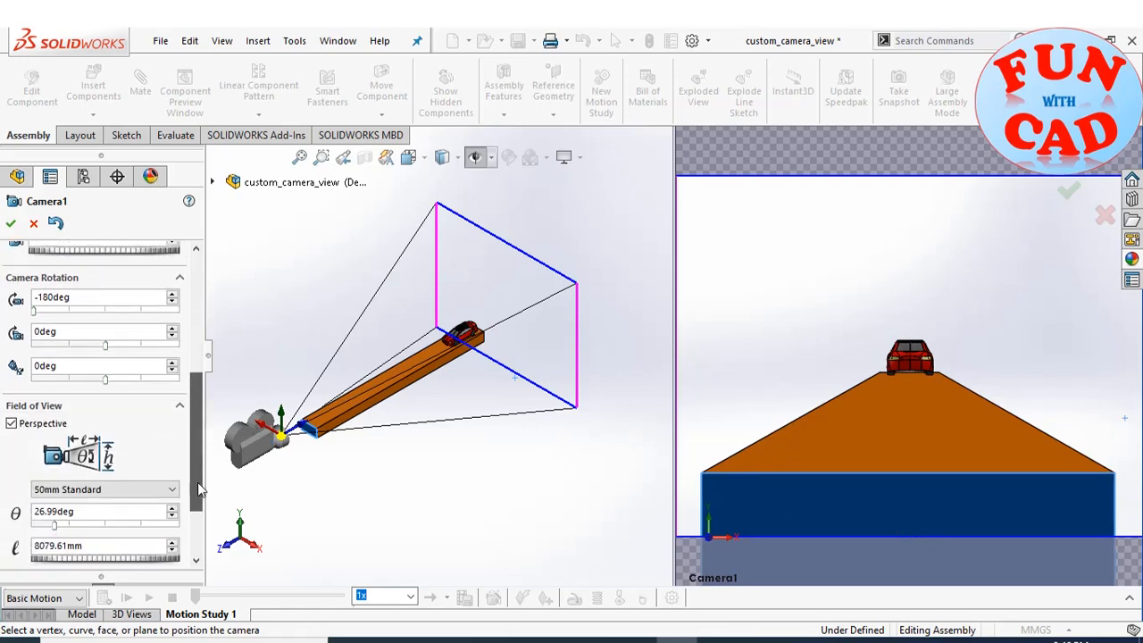
scroll("down", 3)
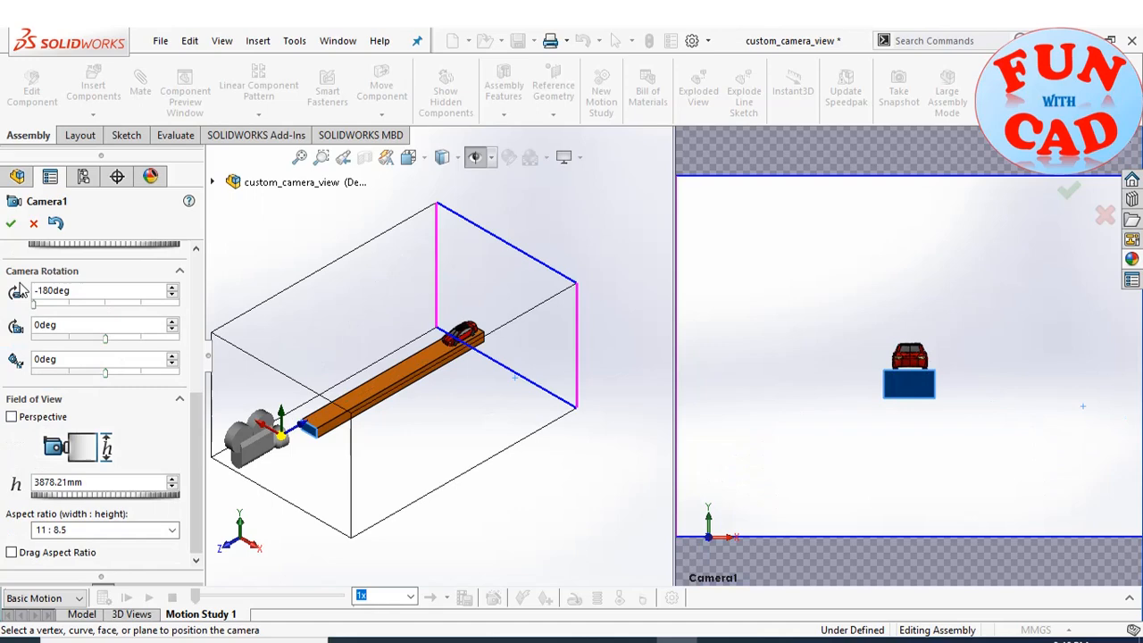
left_click(11, 417)
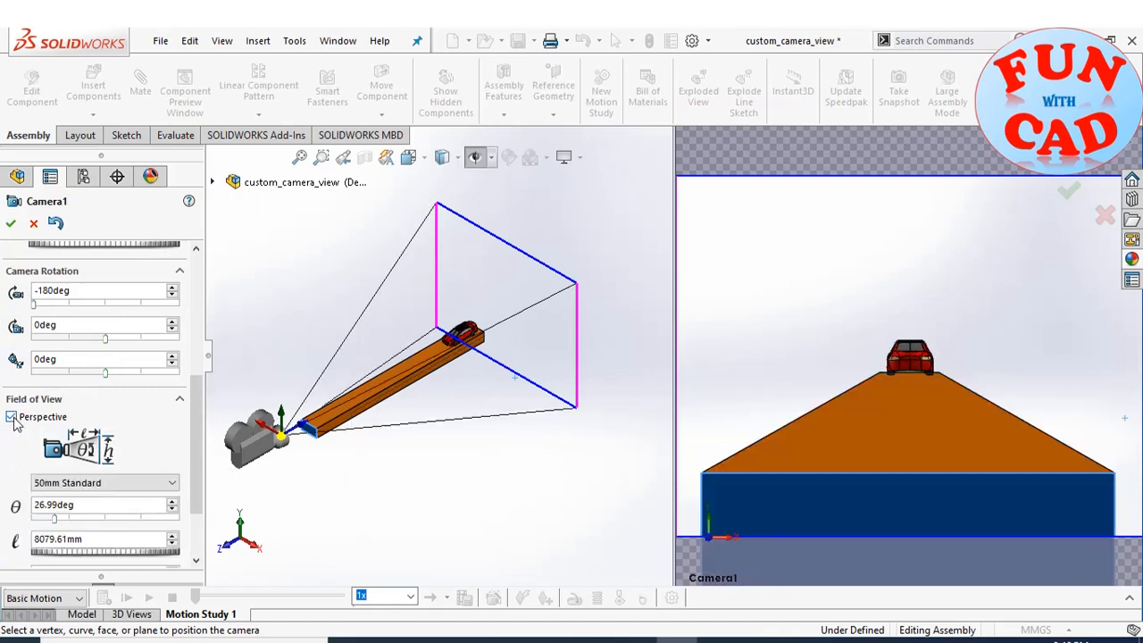
scroll("down", 3)
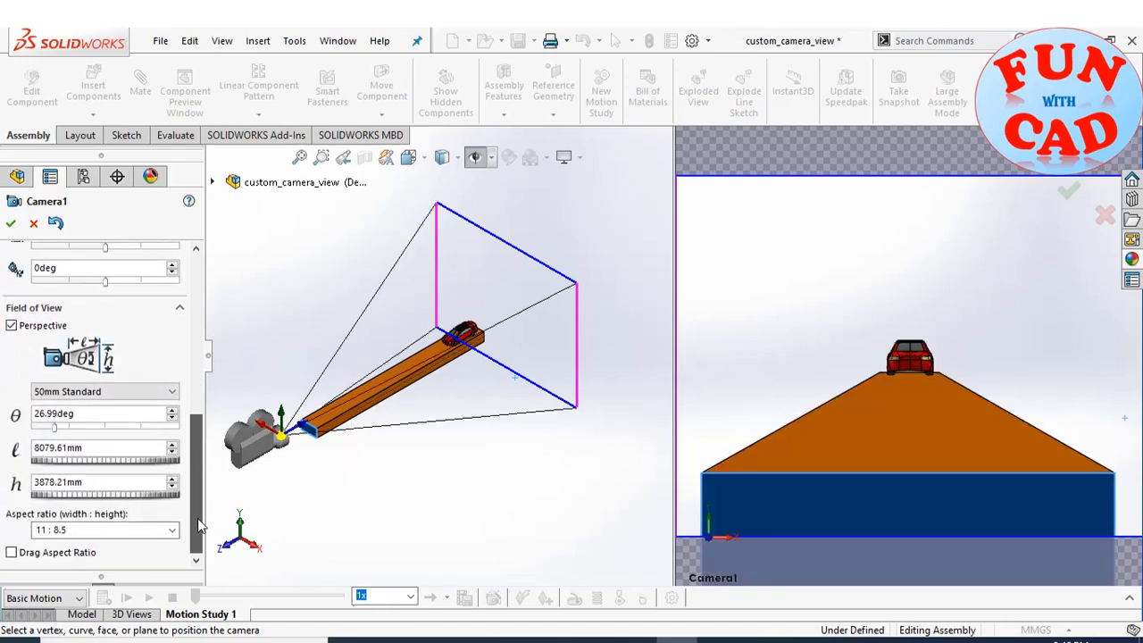
scroll("up", 3)
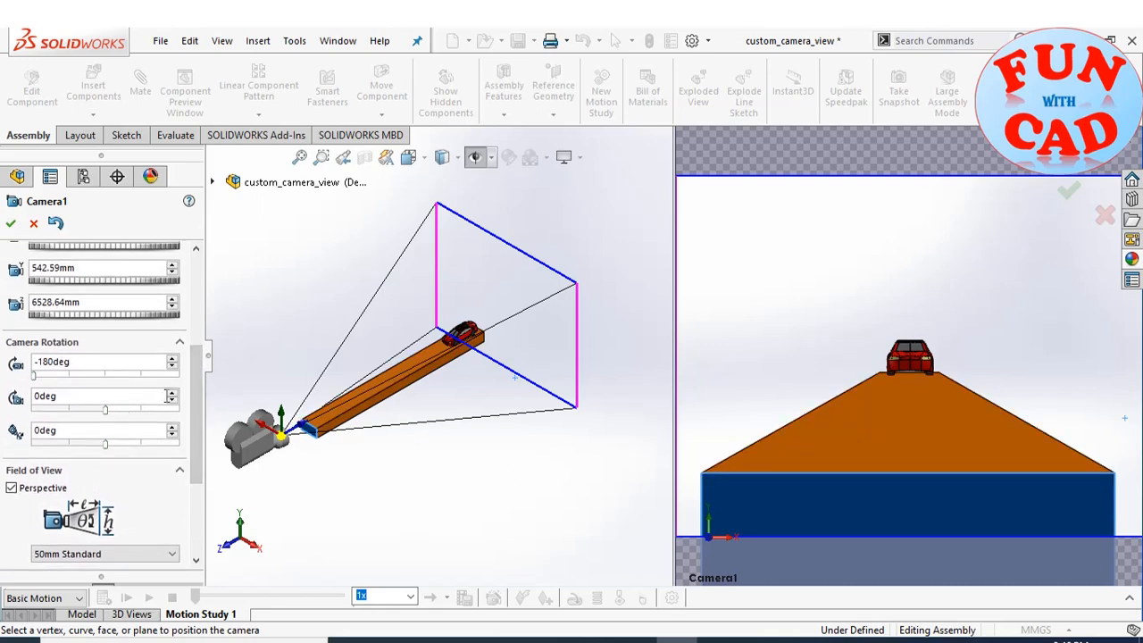
Step: Tilt Camera1 up in steps to about 12.6°
left_click(172, 391)
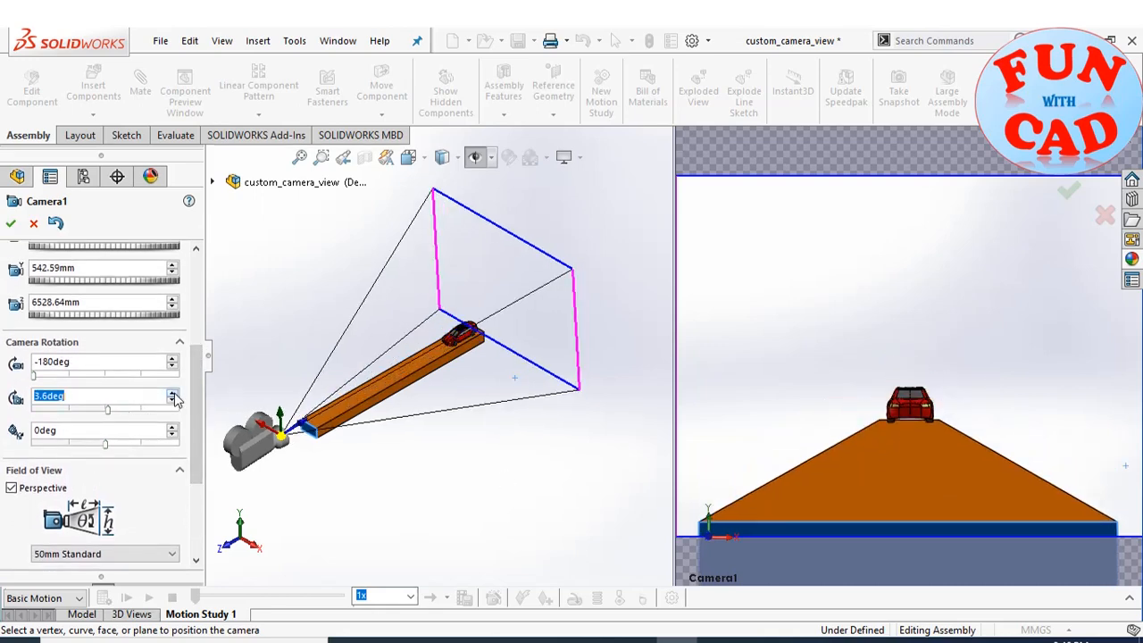
left_click(172, 391)
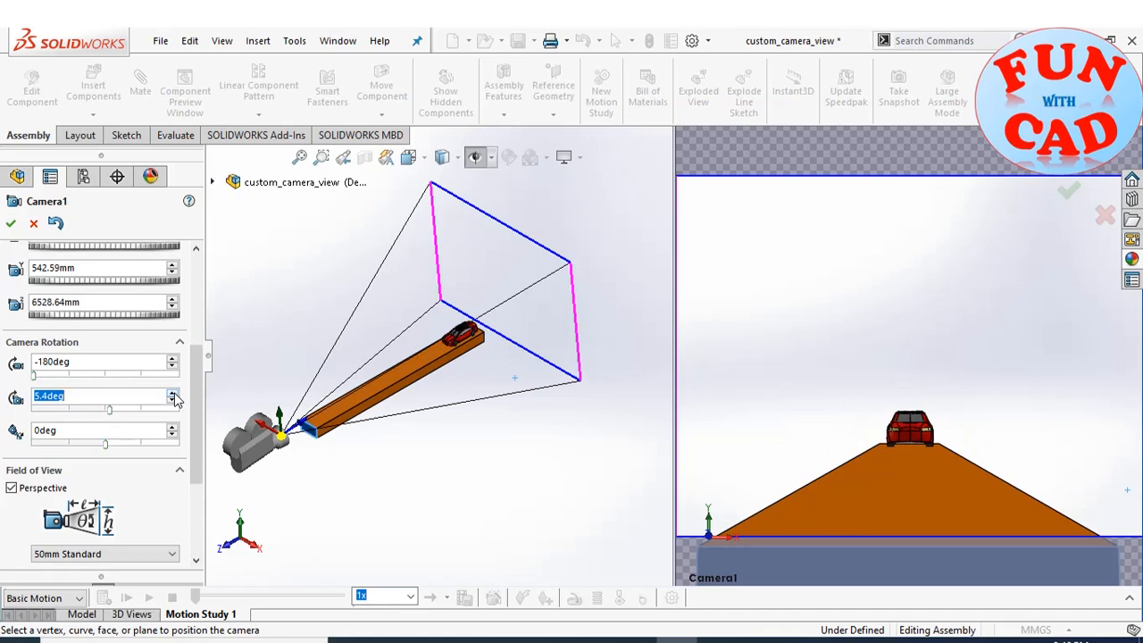
left_click(171, 393)
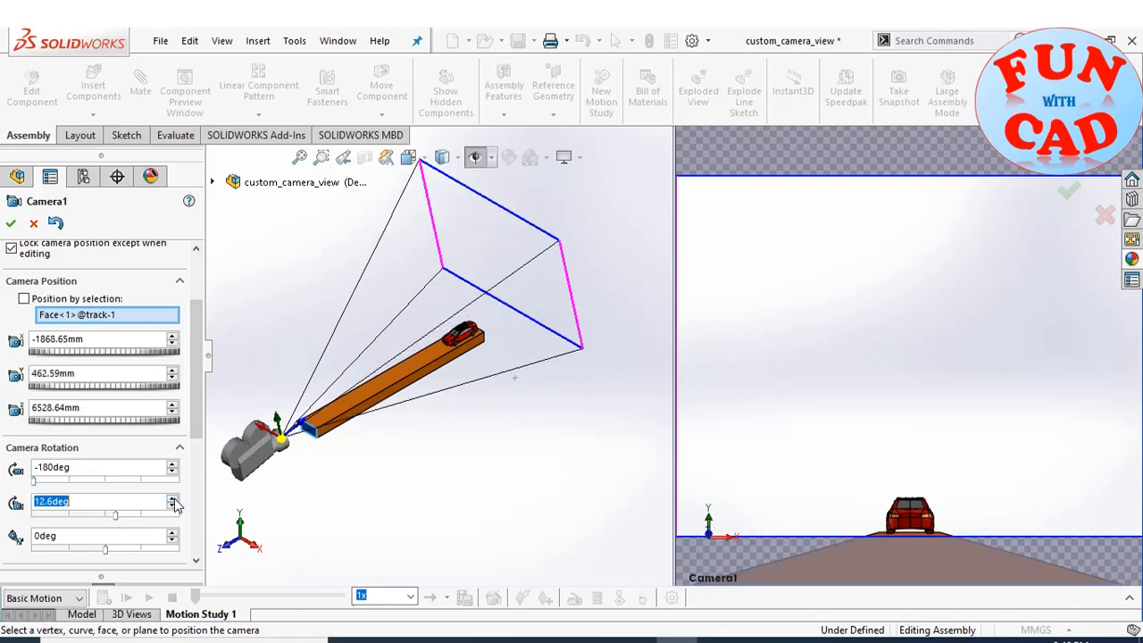
mouse_move(336, 507)
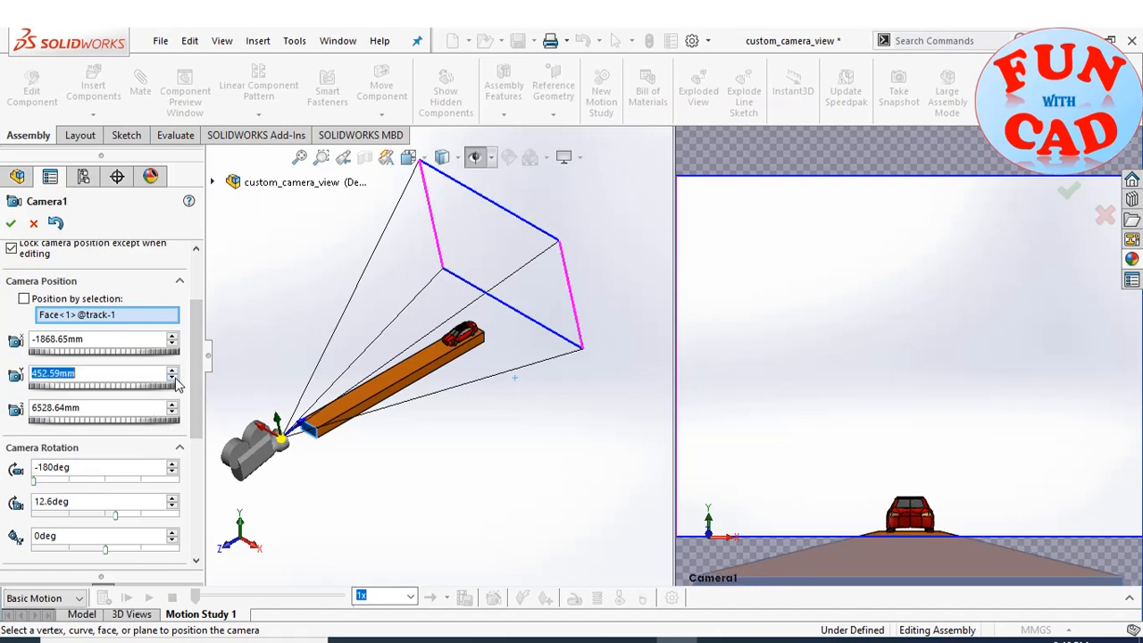
Step: Lower Camera1's height so the car sits near the bottom of the view
left_click(171, 377)
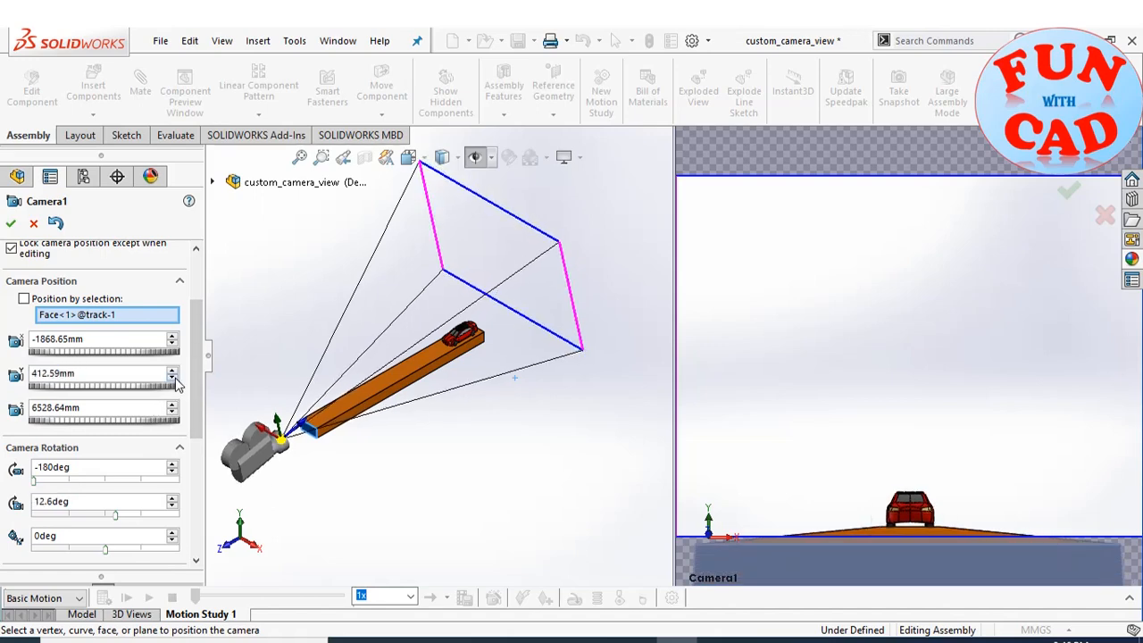
left_click(175, 379)
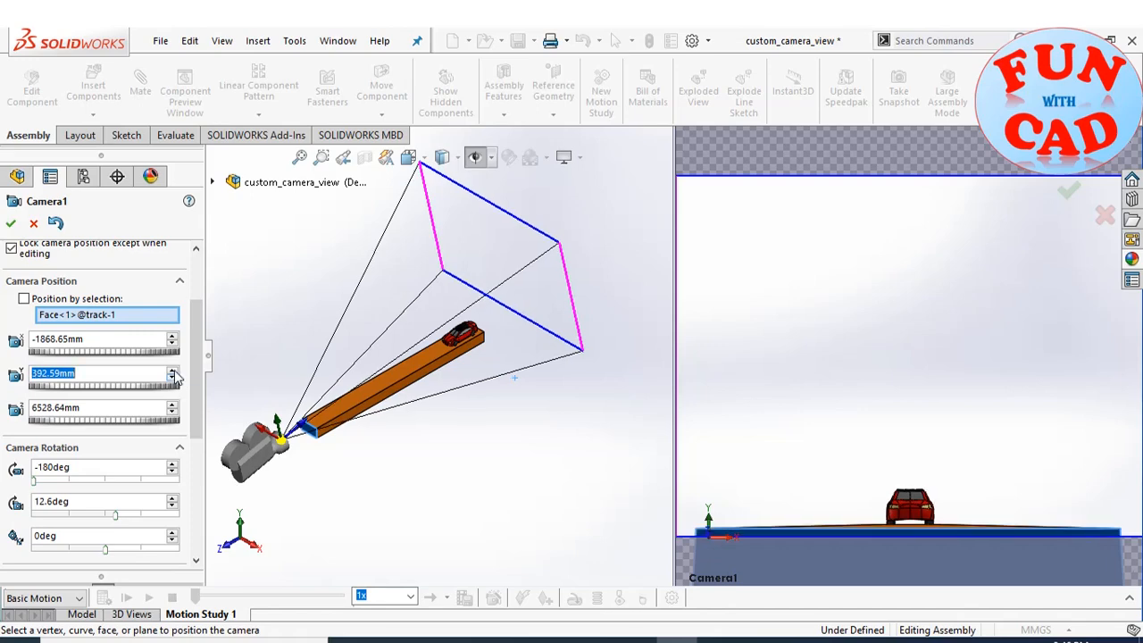
left_click(175, 368)
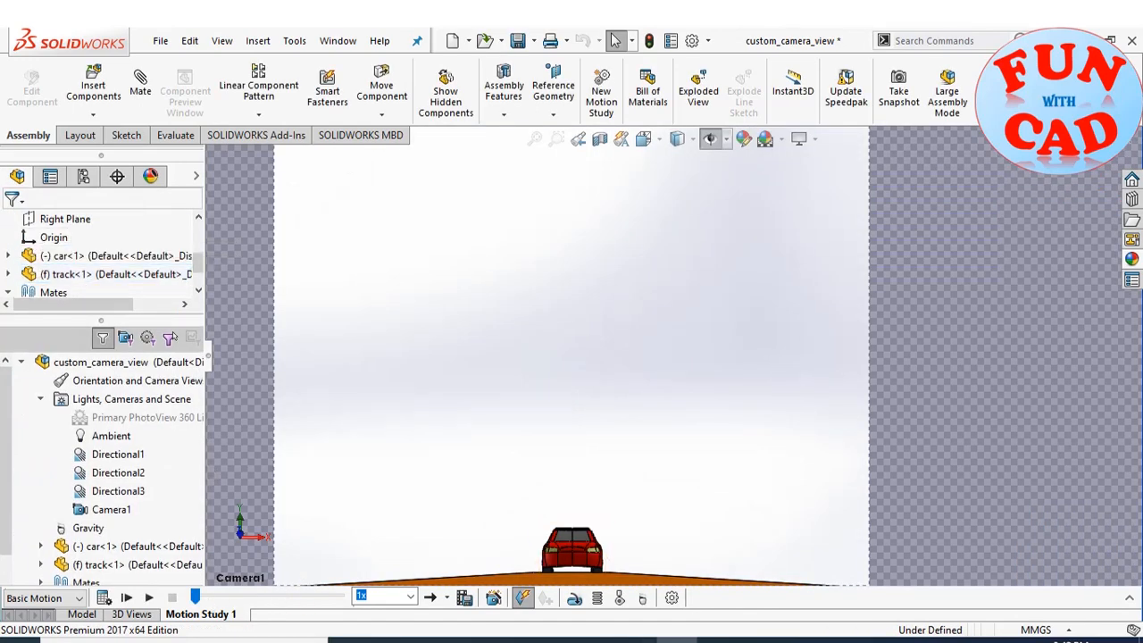
mouse_move(150, 598)
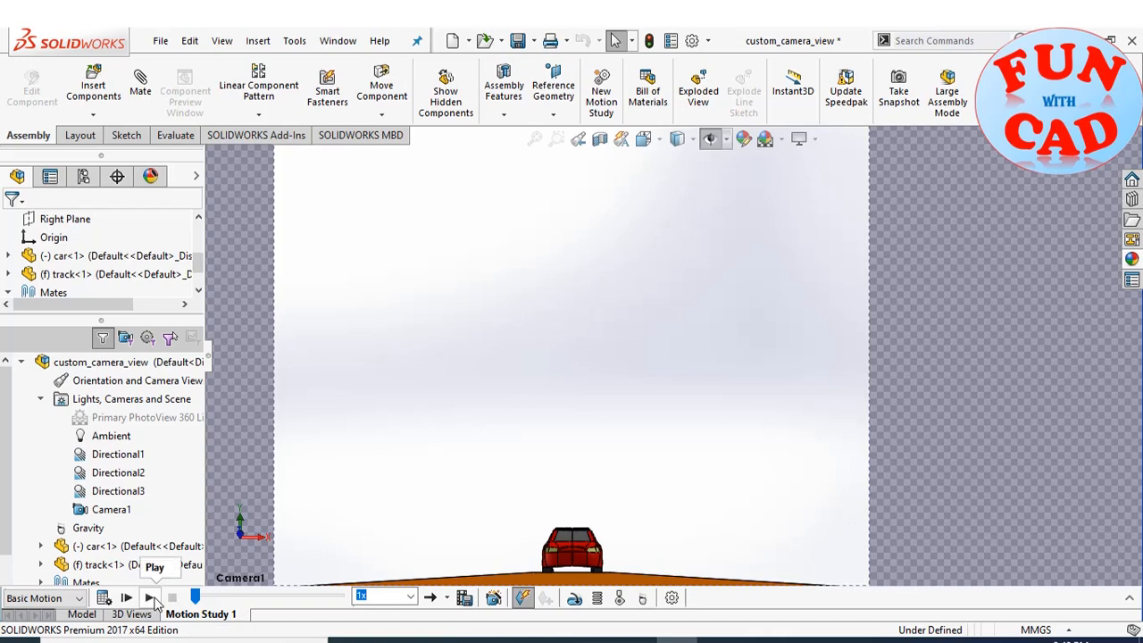
Step: Play the motion study through Camera1's low shot, then stop the animation
left_click(151, 597)
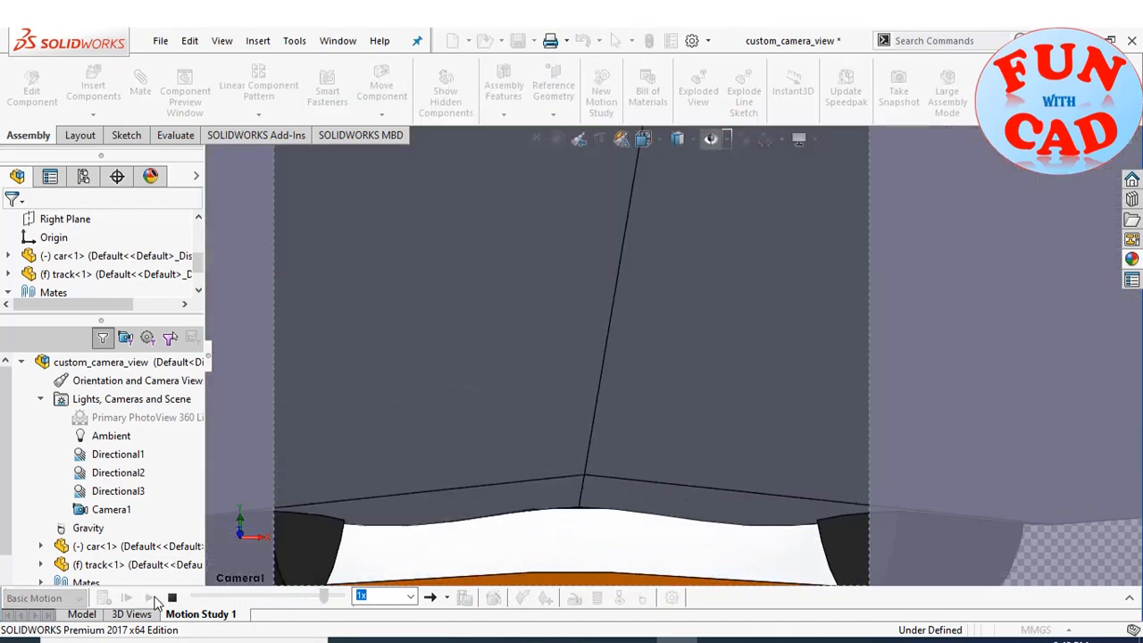
left_click(127, 596)
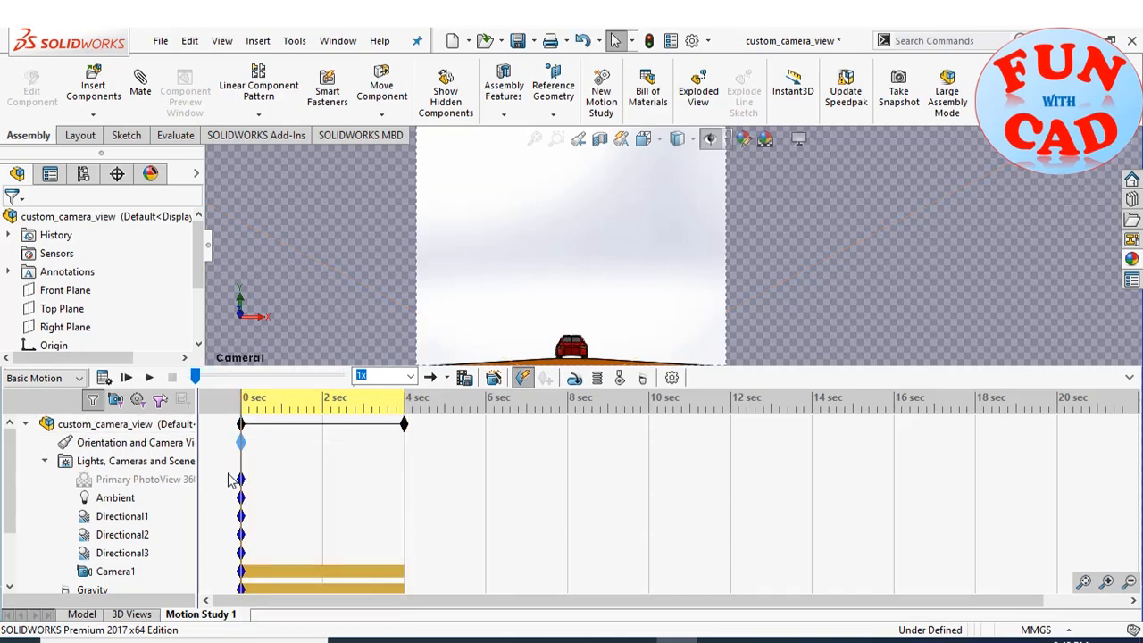
Step: Turn off Camera View on the orientation key, play and stop the study, then restore the Camera1 view
right_click(239, 444)
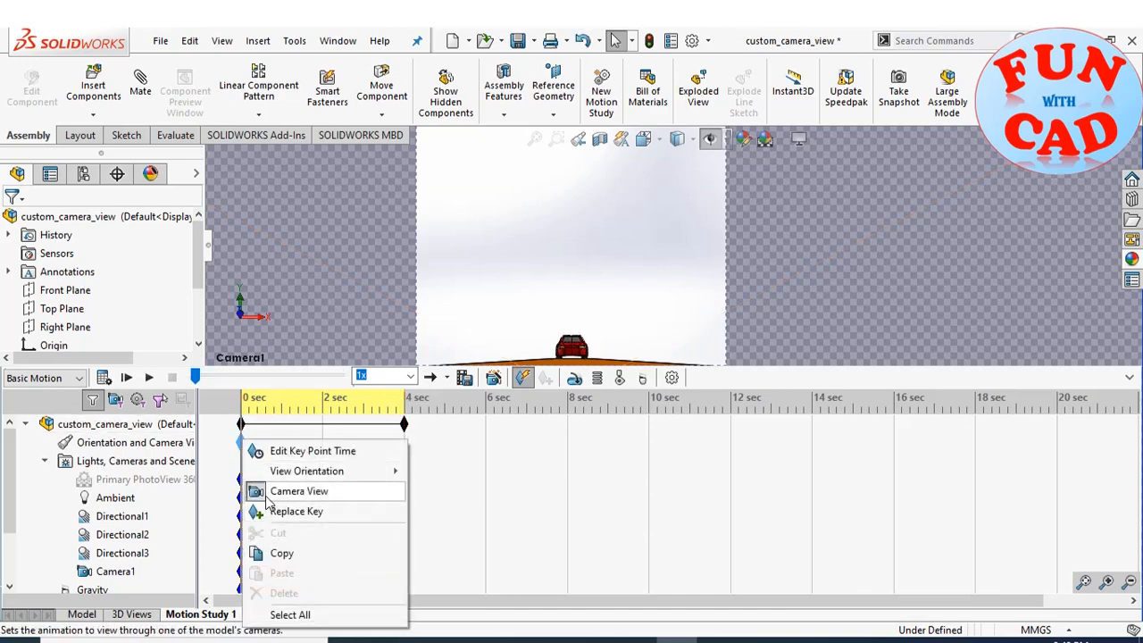
left_click(298, 491)
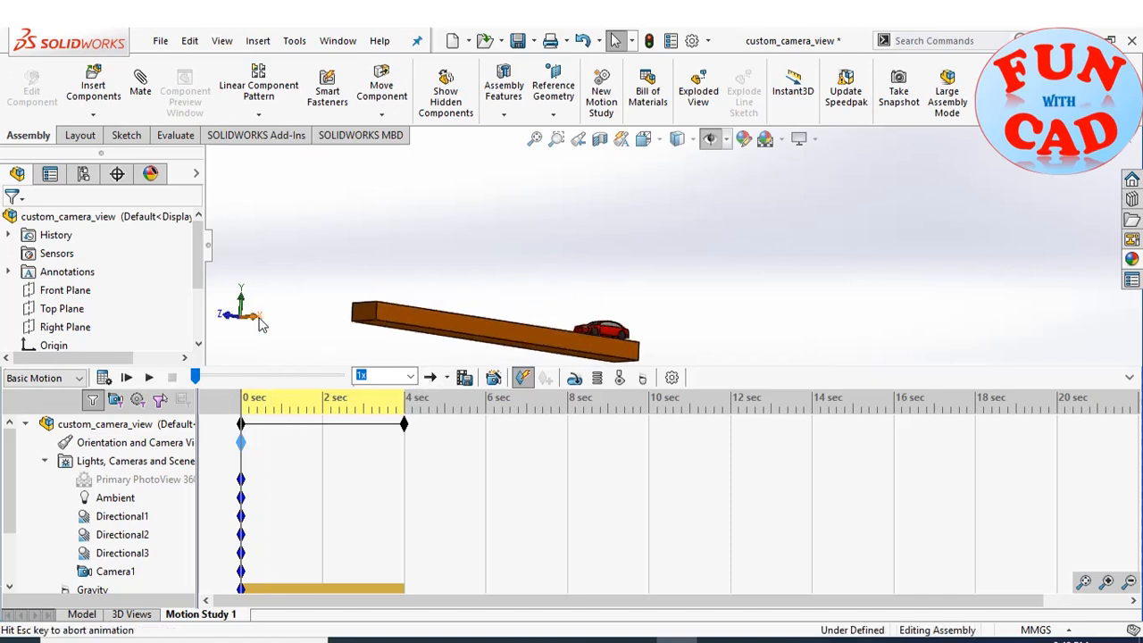
left_click(148, 377)
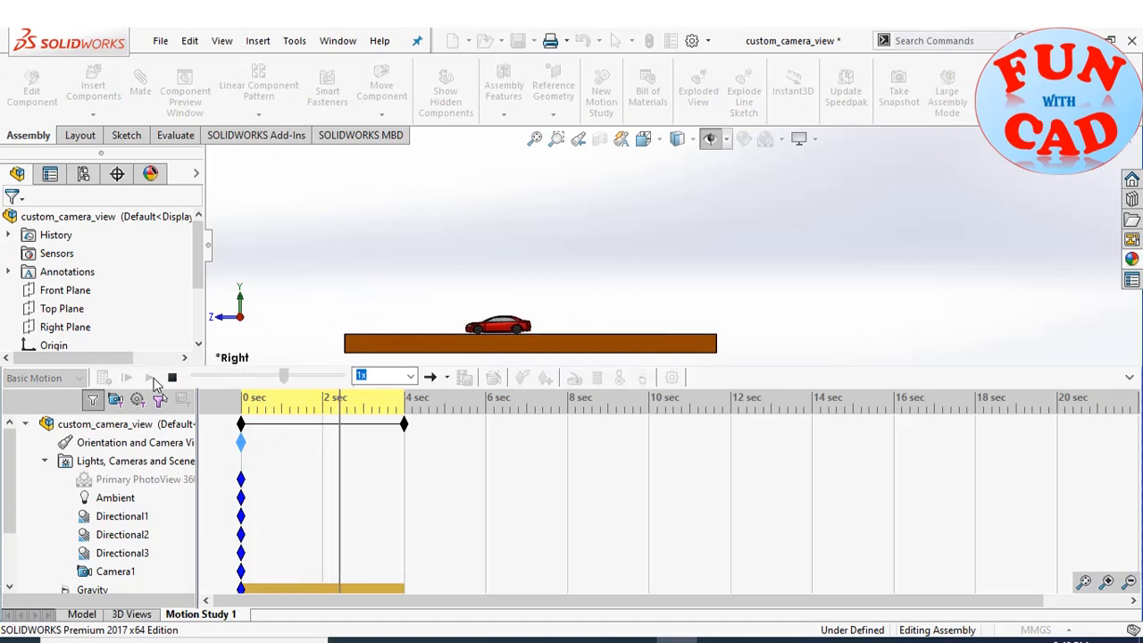
left_click(150, 377)
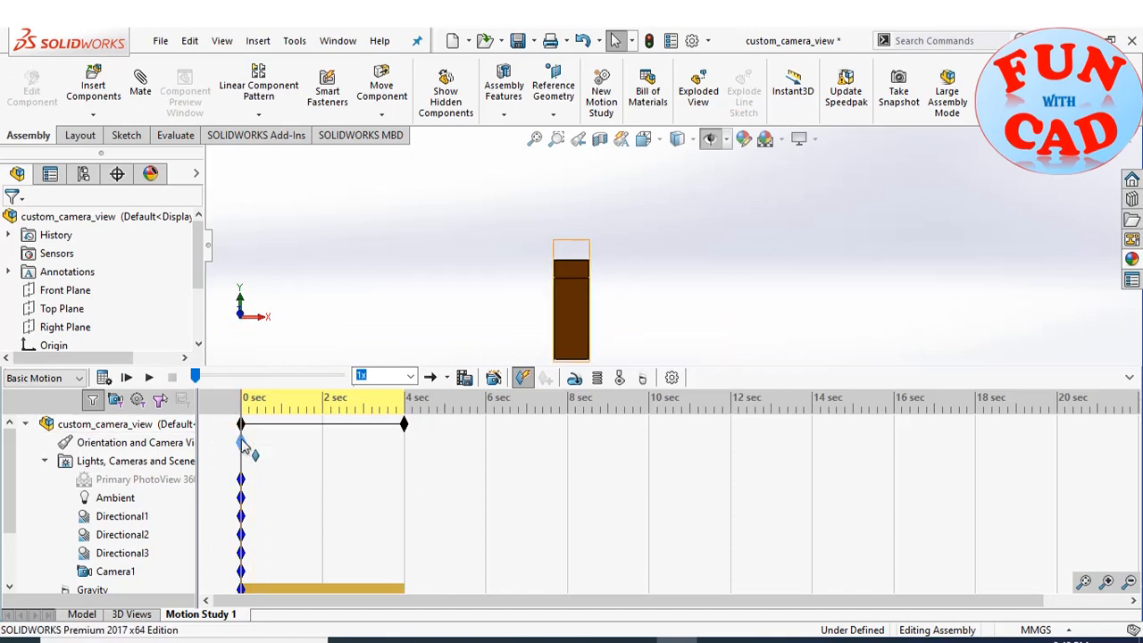
left_click(242, 443)
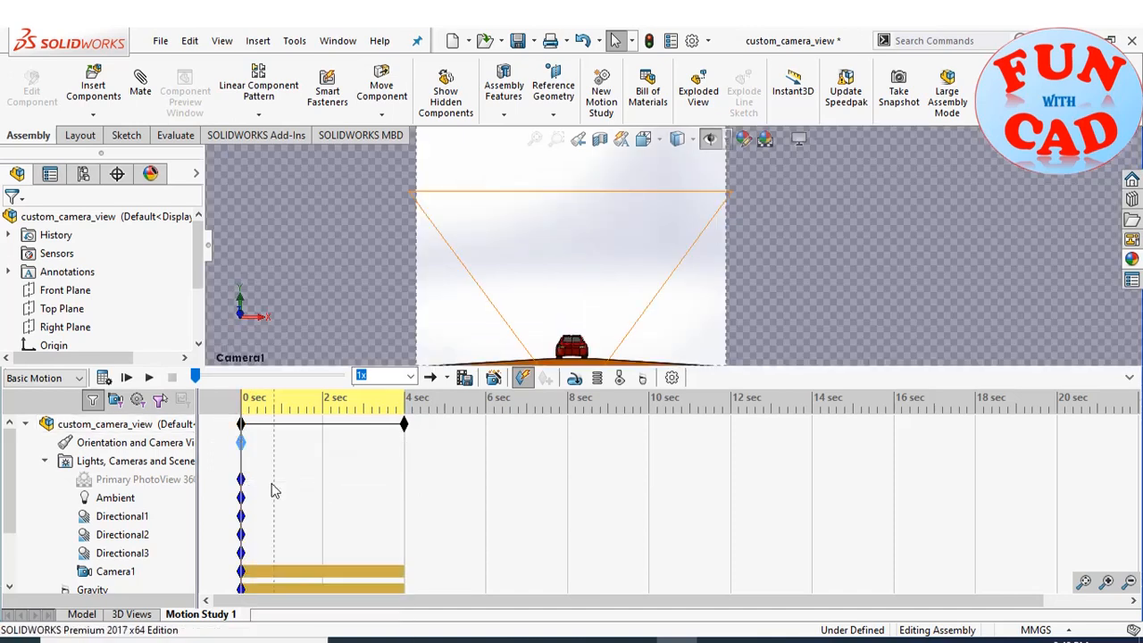